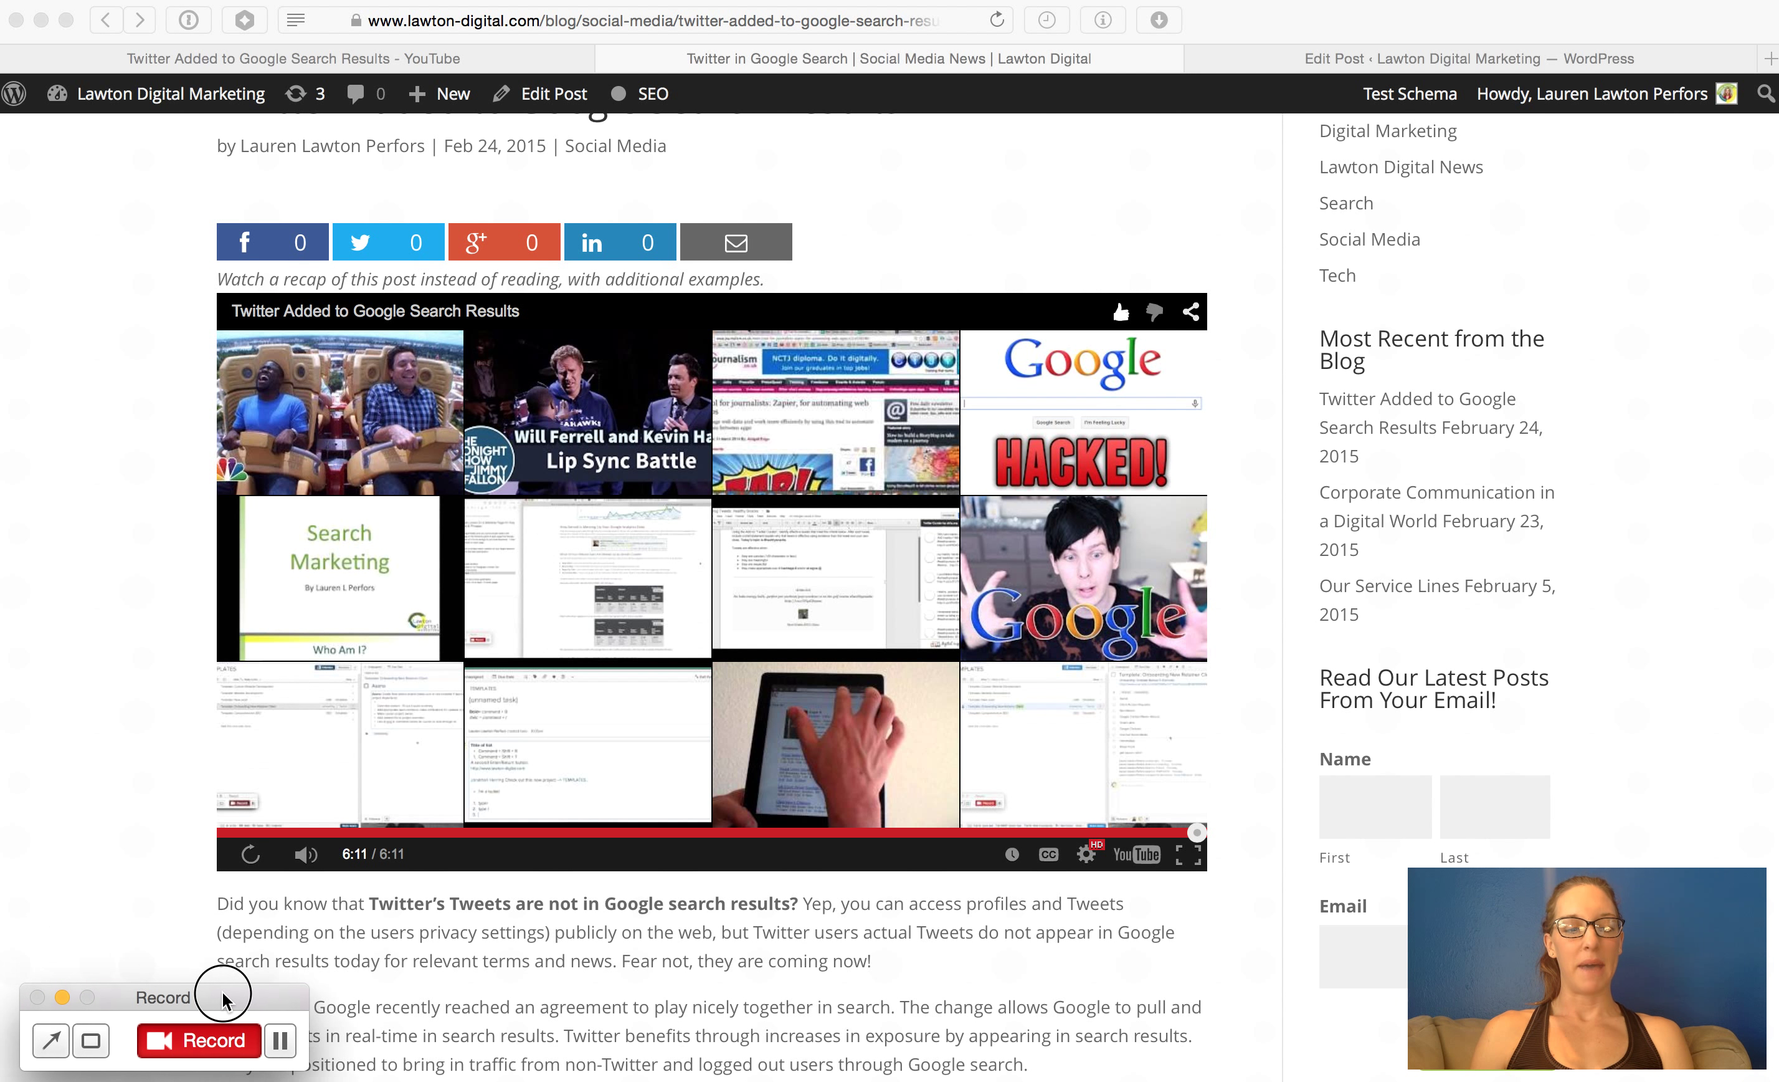
pyautogui.moveTo(973, 189)
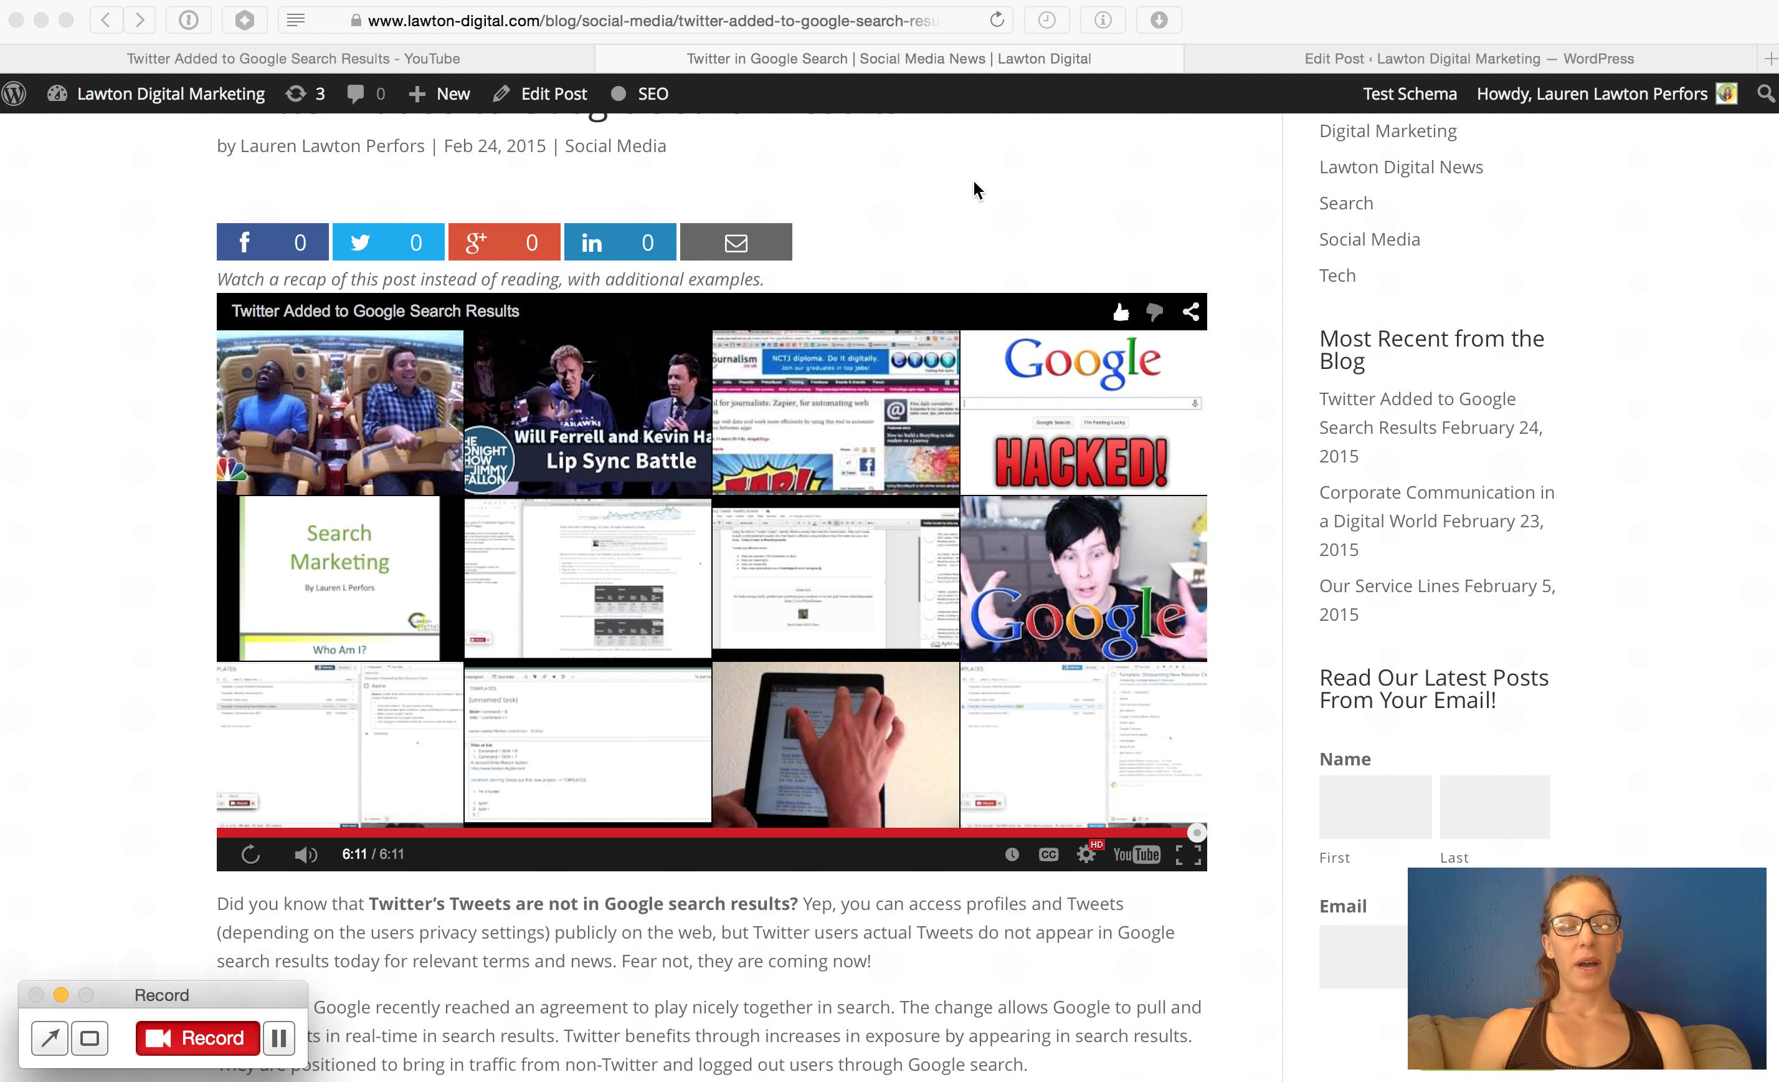
pyautogui.moveTo(453, 388)
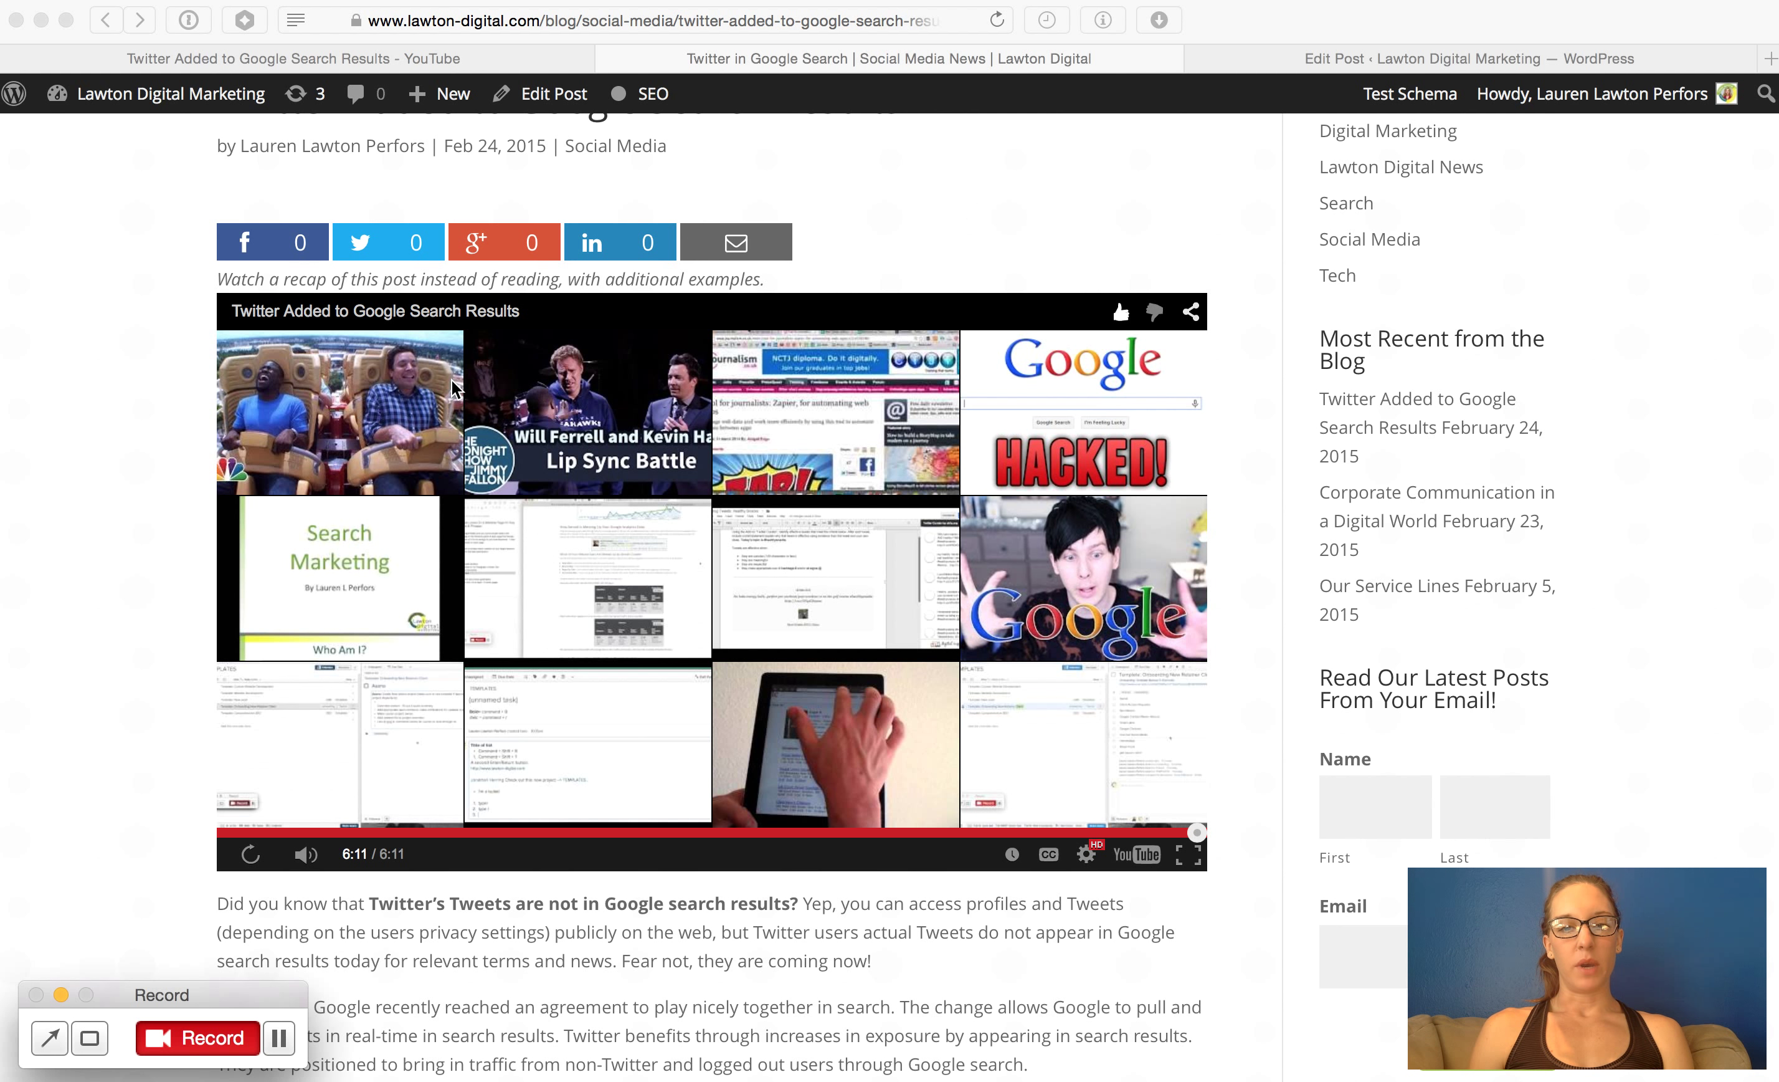
pyautogui.moveTo(1245, 291)
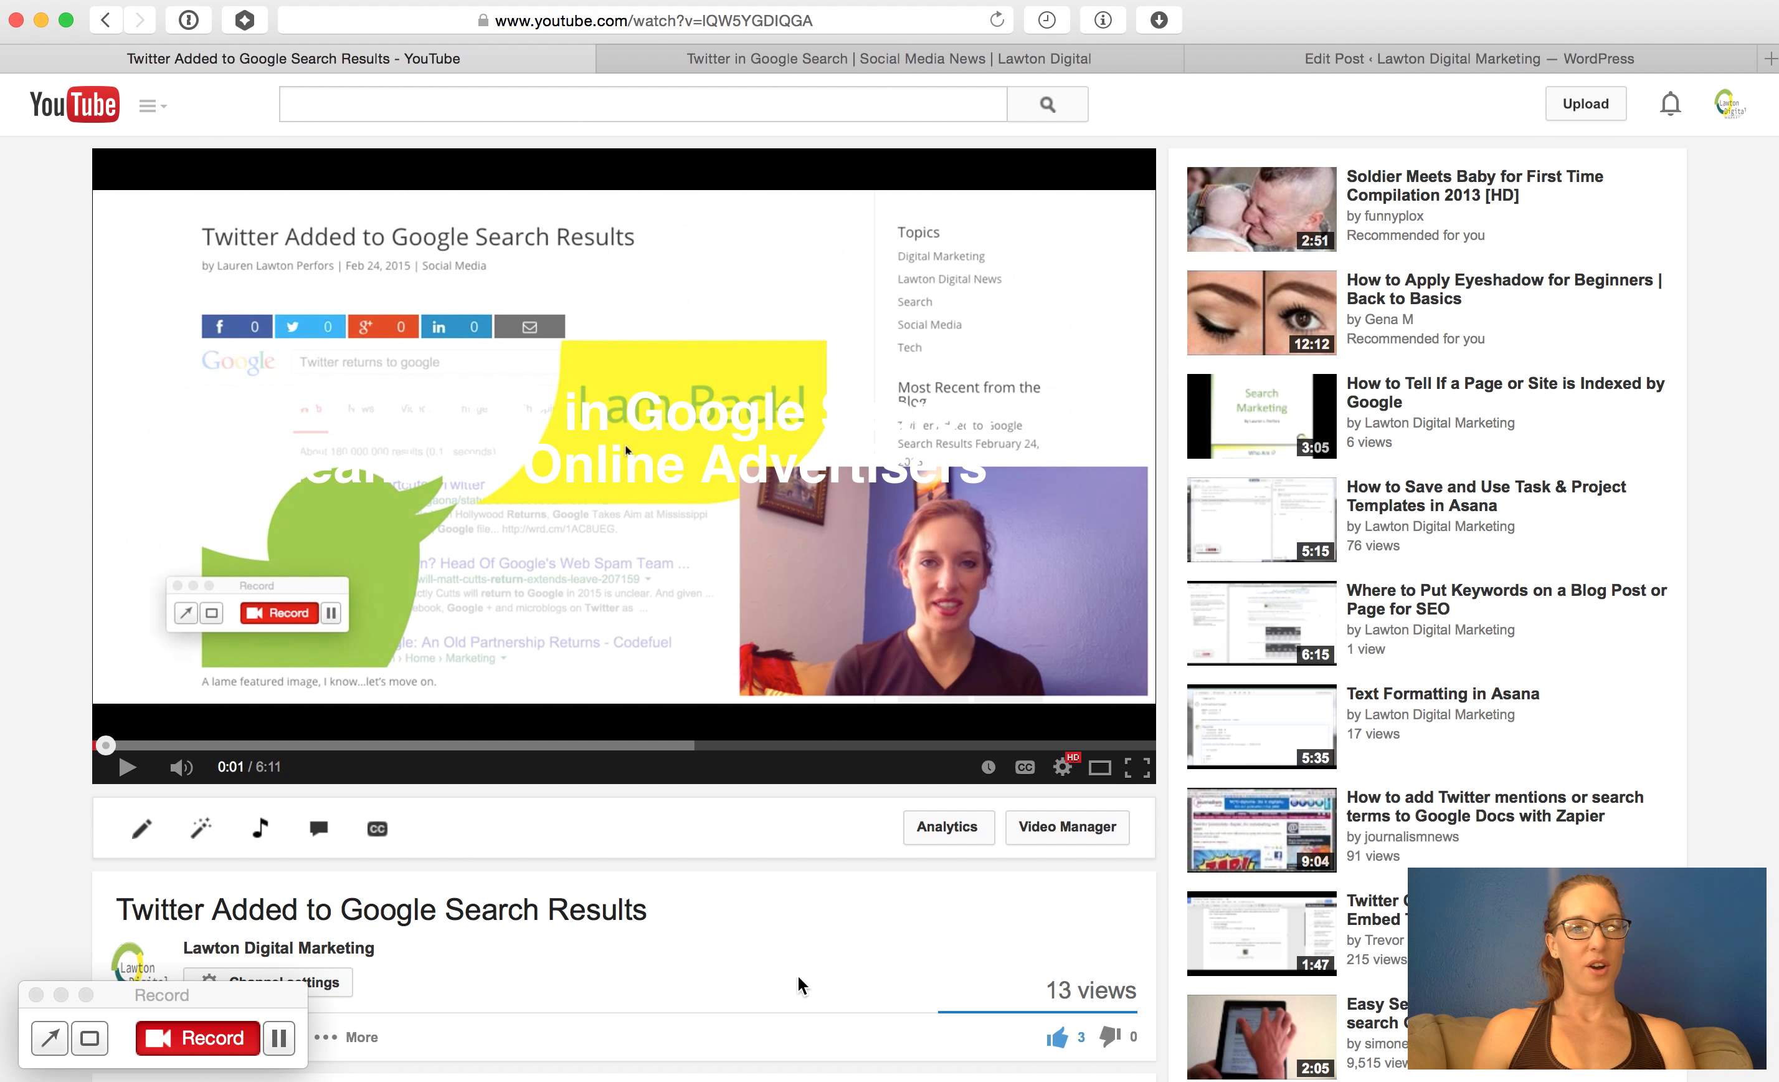
# Step: Bring up the Share panel's Embed code (iframe snippet) for the video
pyautogui.scroll(-3)
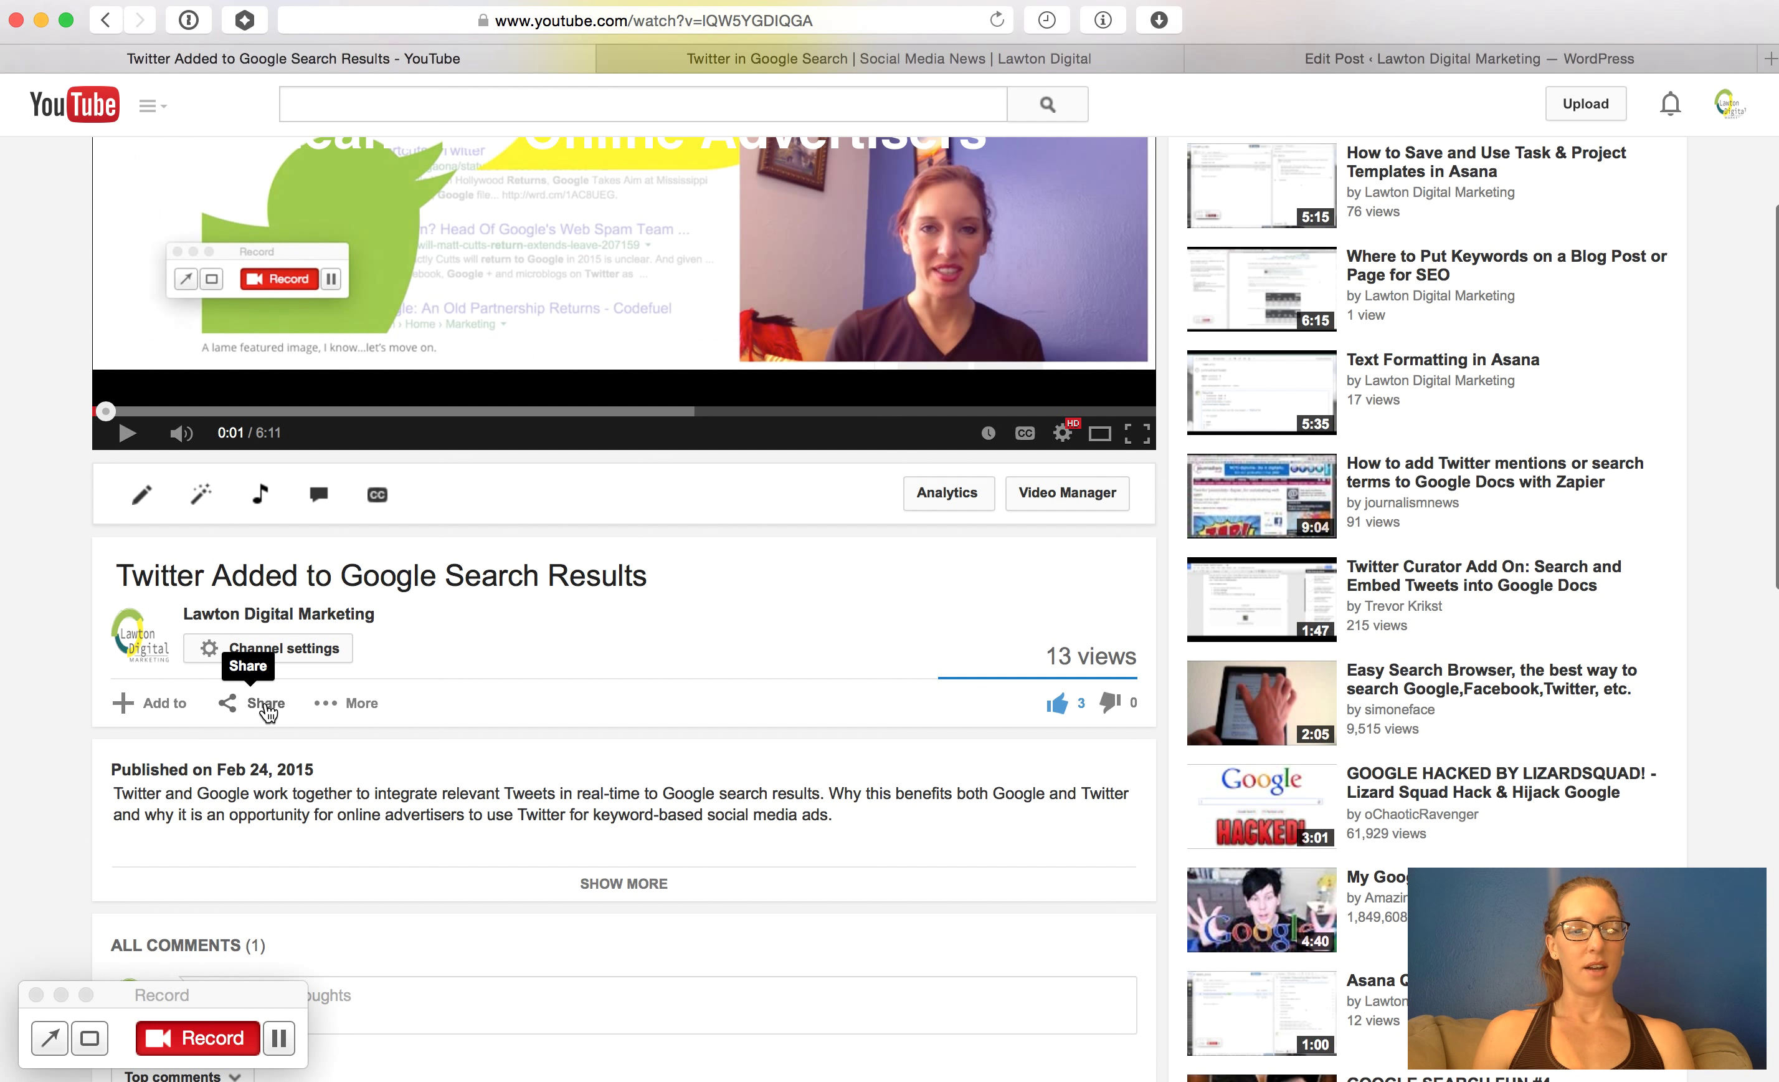
pyautogui.click(263, 703)
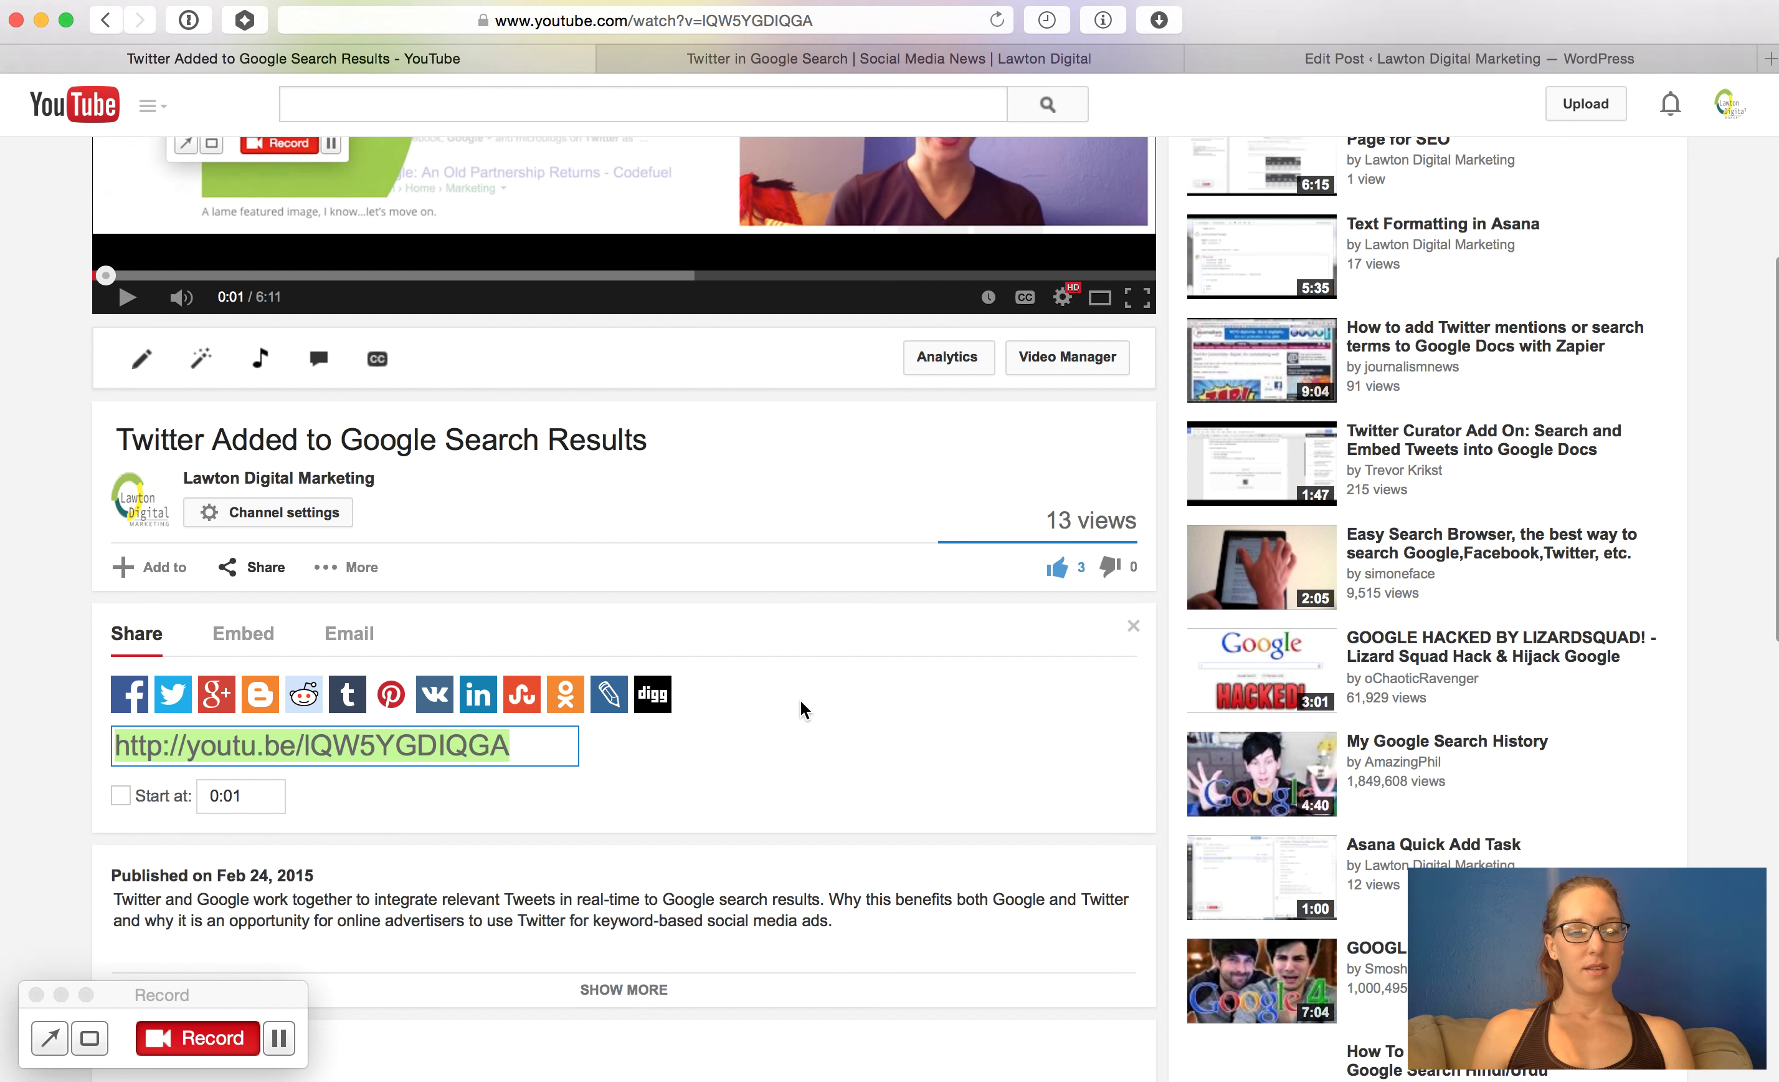
pyautogui.scroll(-3)
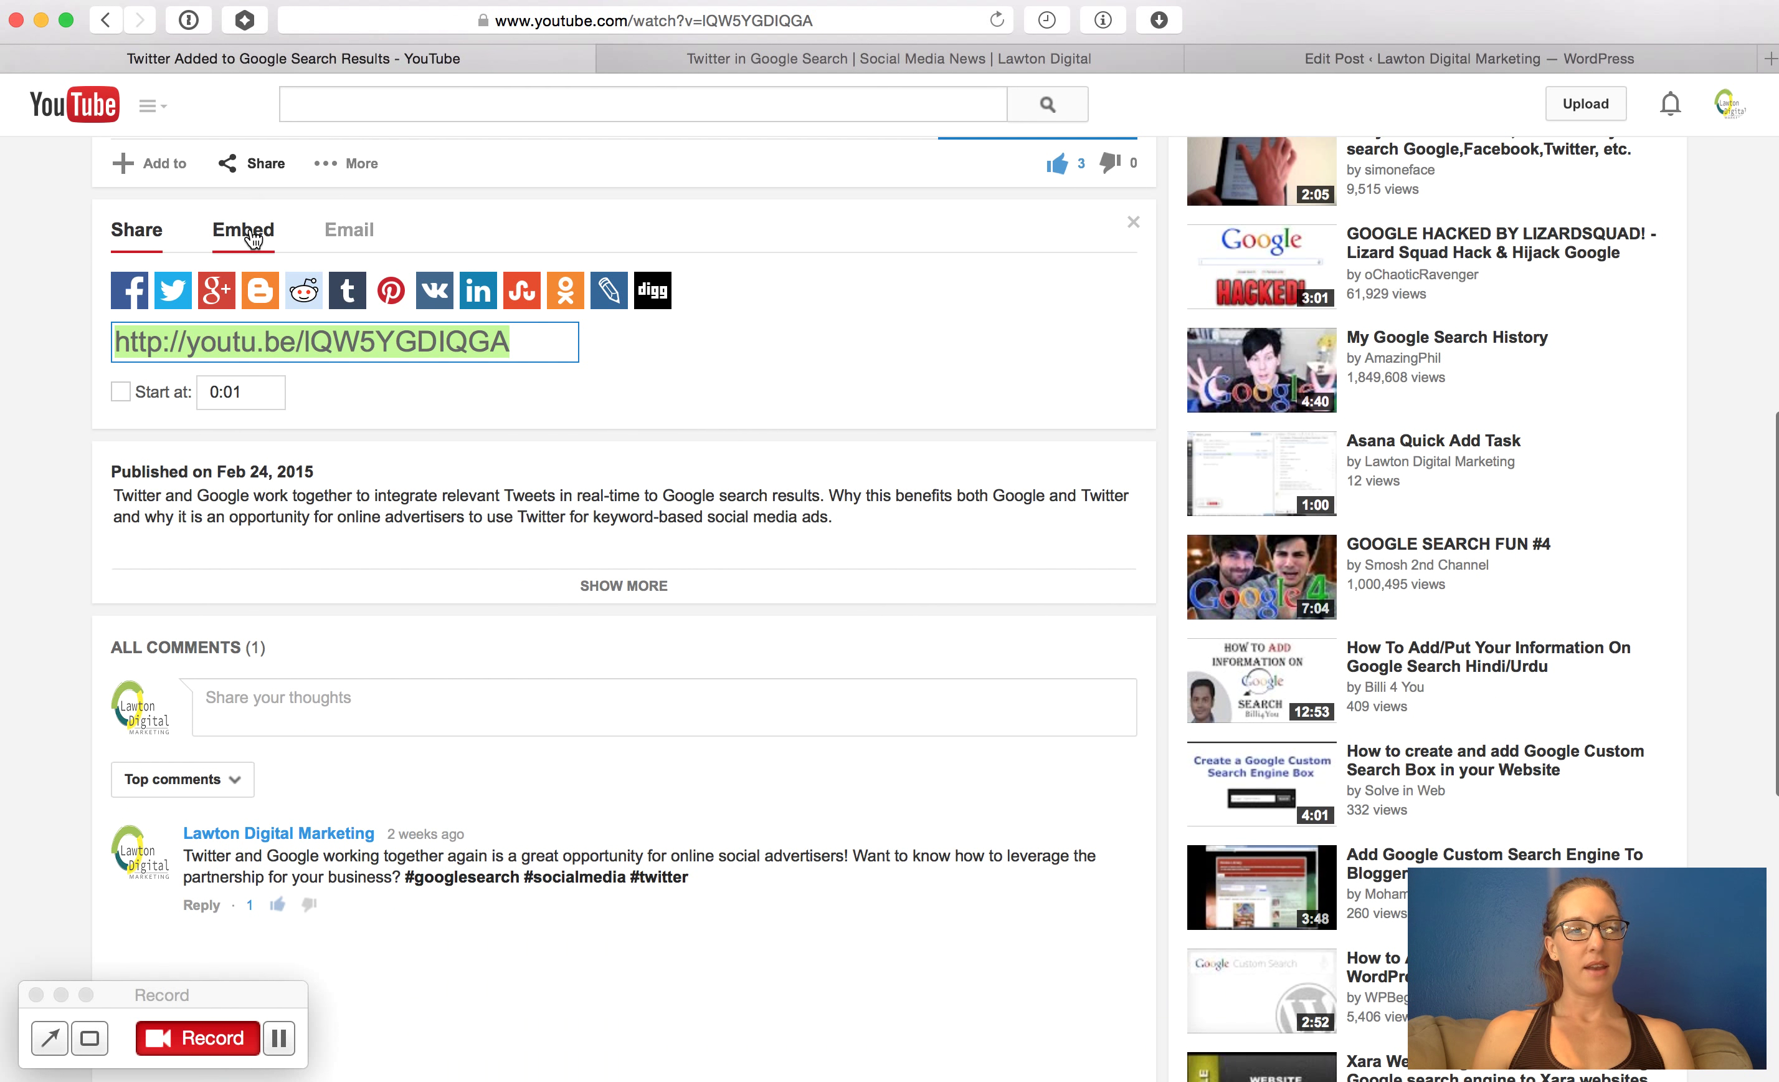
pyautogui.click(243, 229)
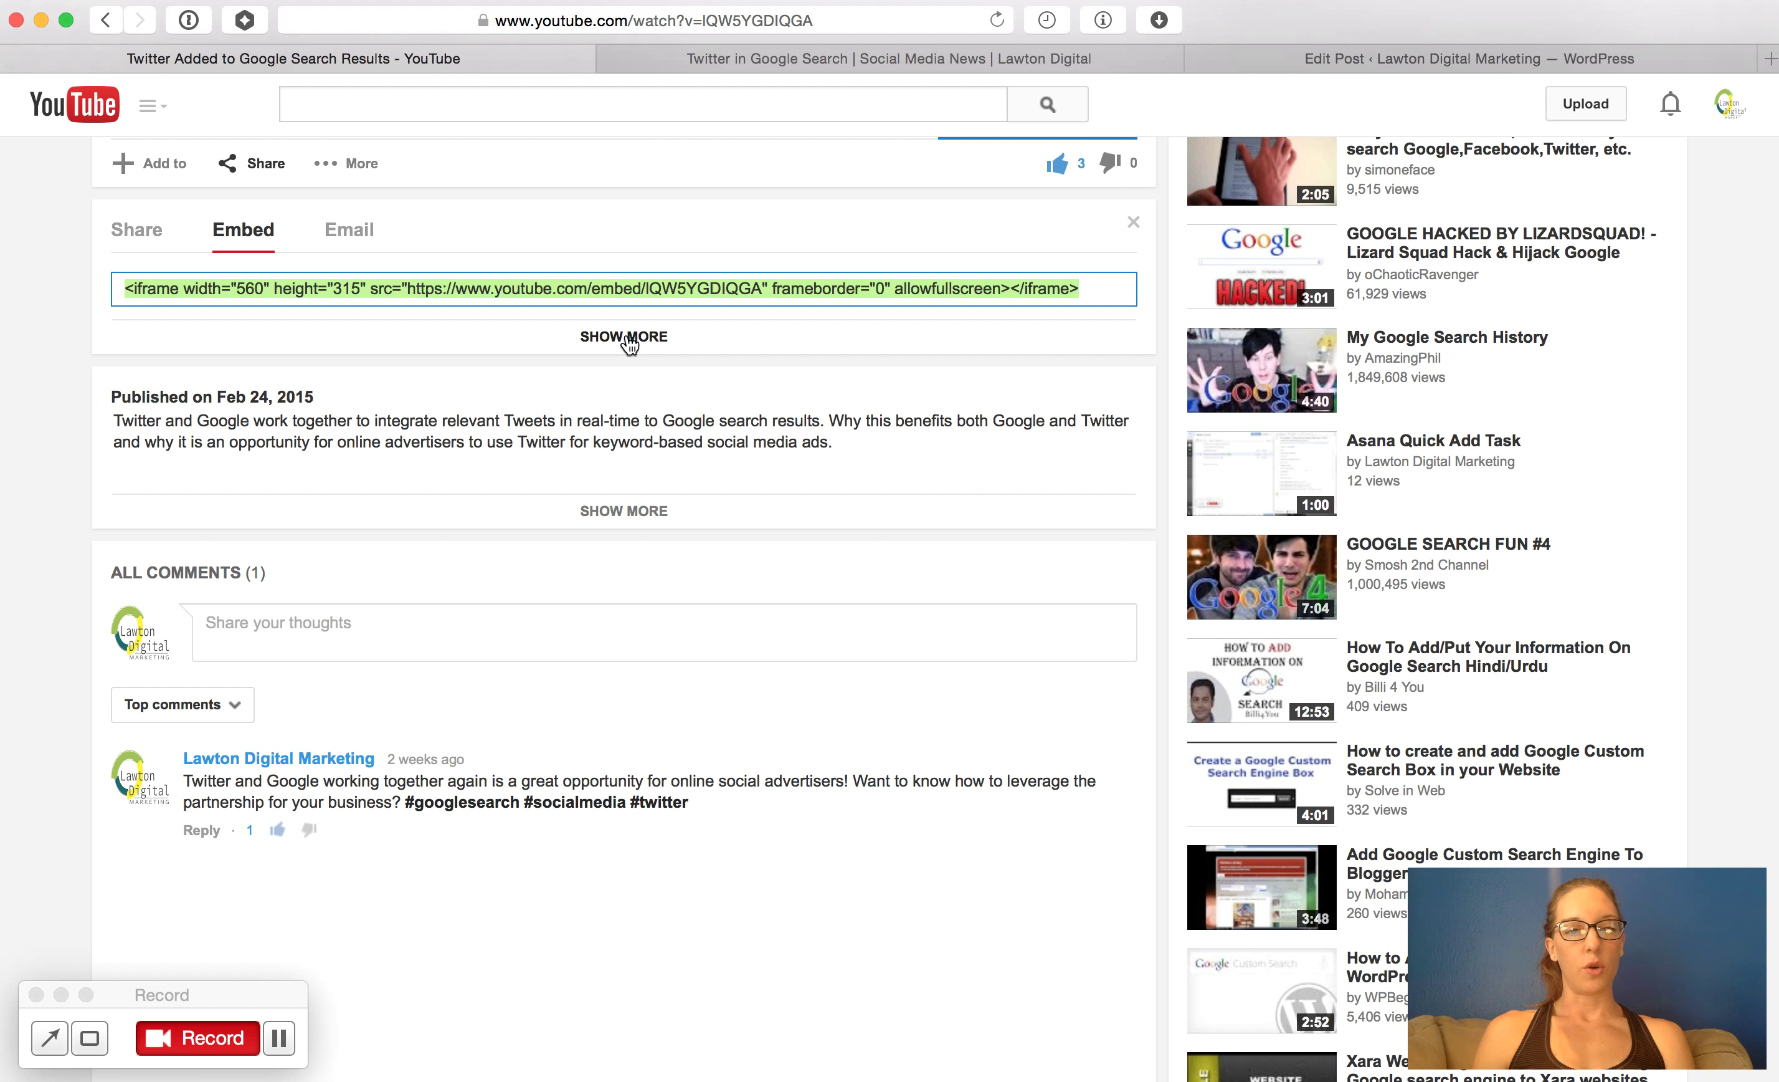
# Step: Uncheck 'Show suggested videos when the video finishes' so the embed code gains ?rel=0, then return to the blog post
pyautogui.click(623, 336)
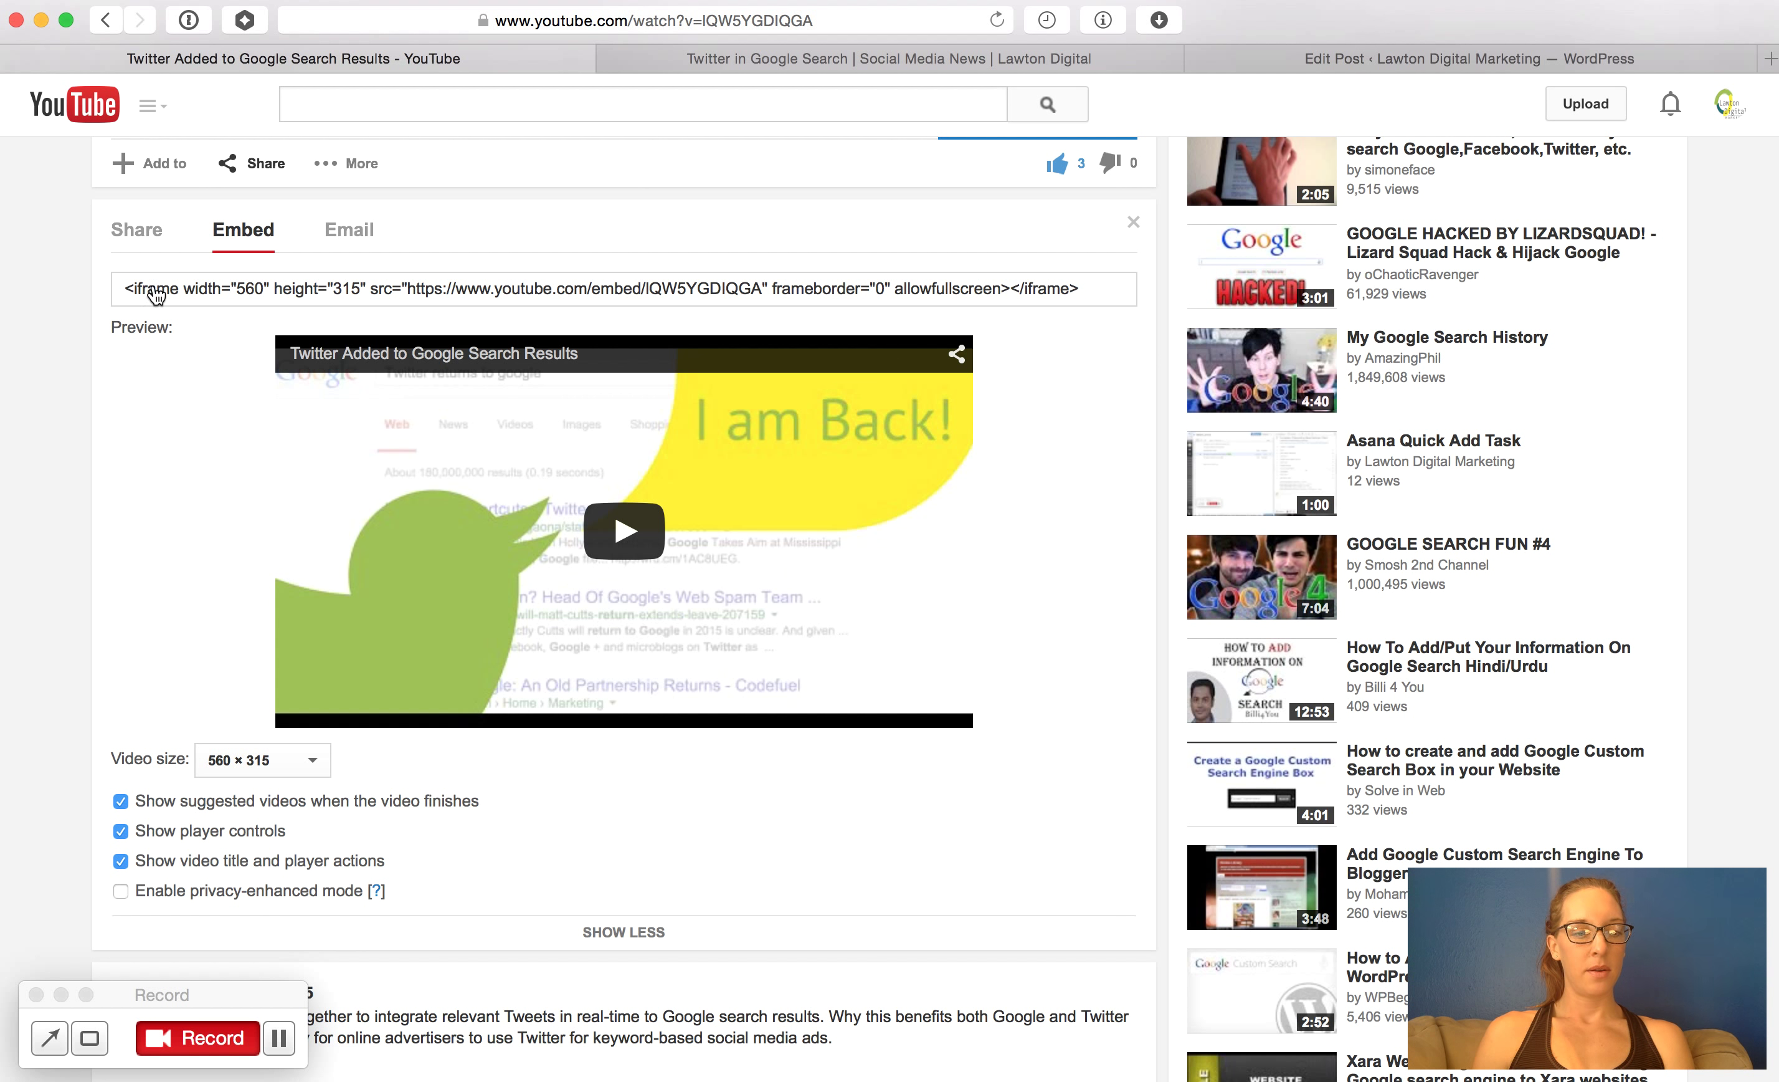
pyautogui.scroll(-3)
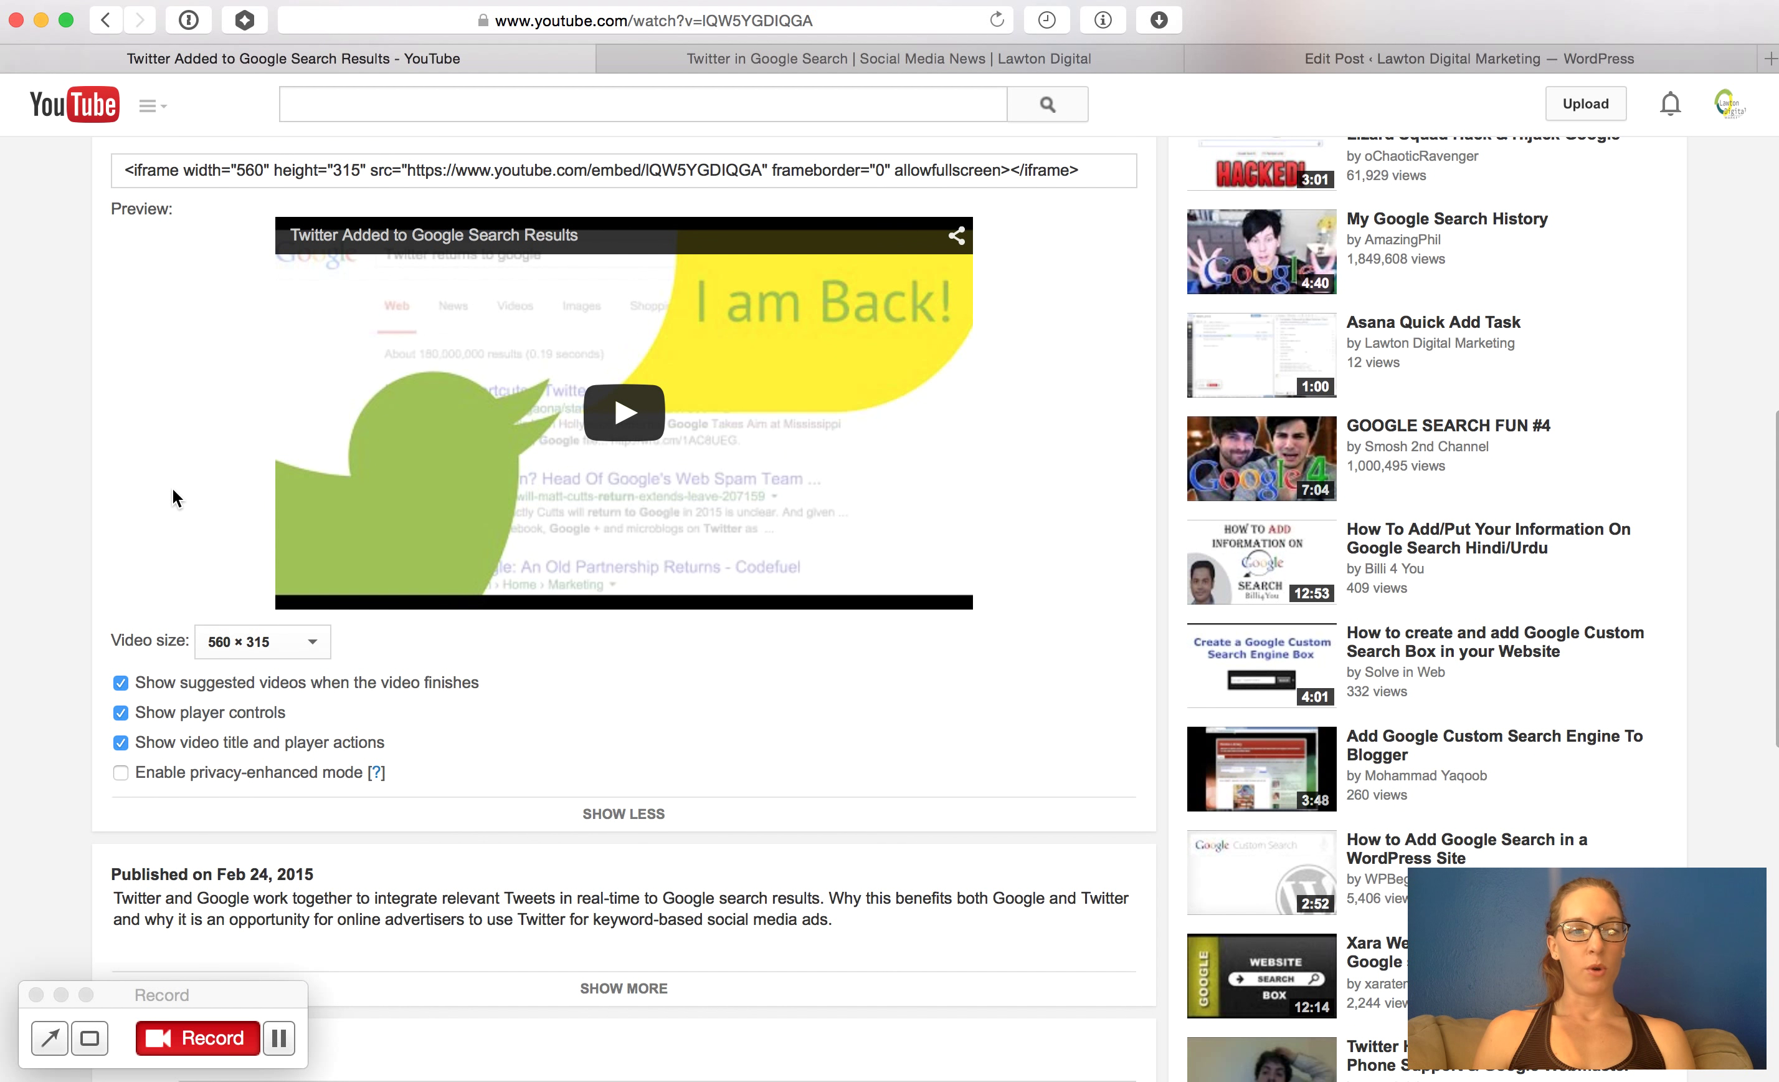
pyautogui.moveTo(138, 676)
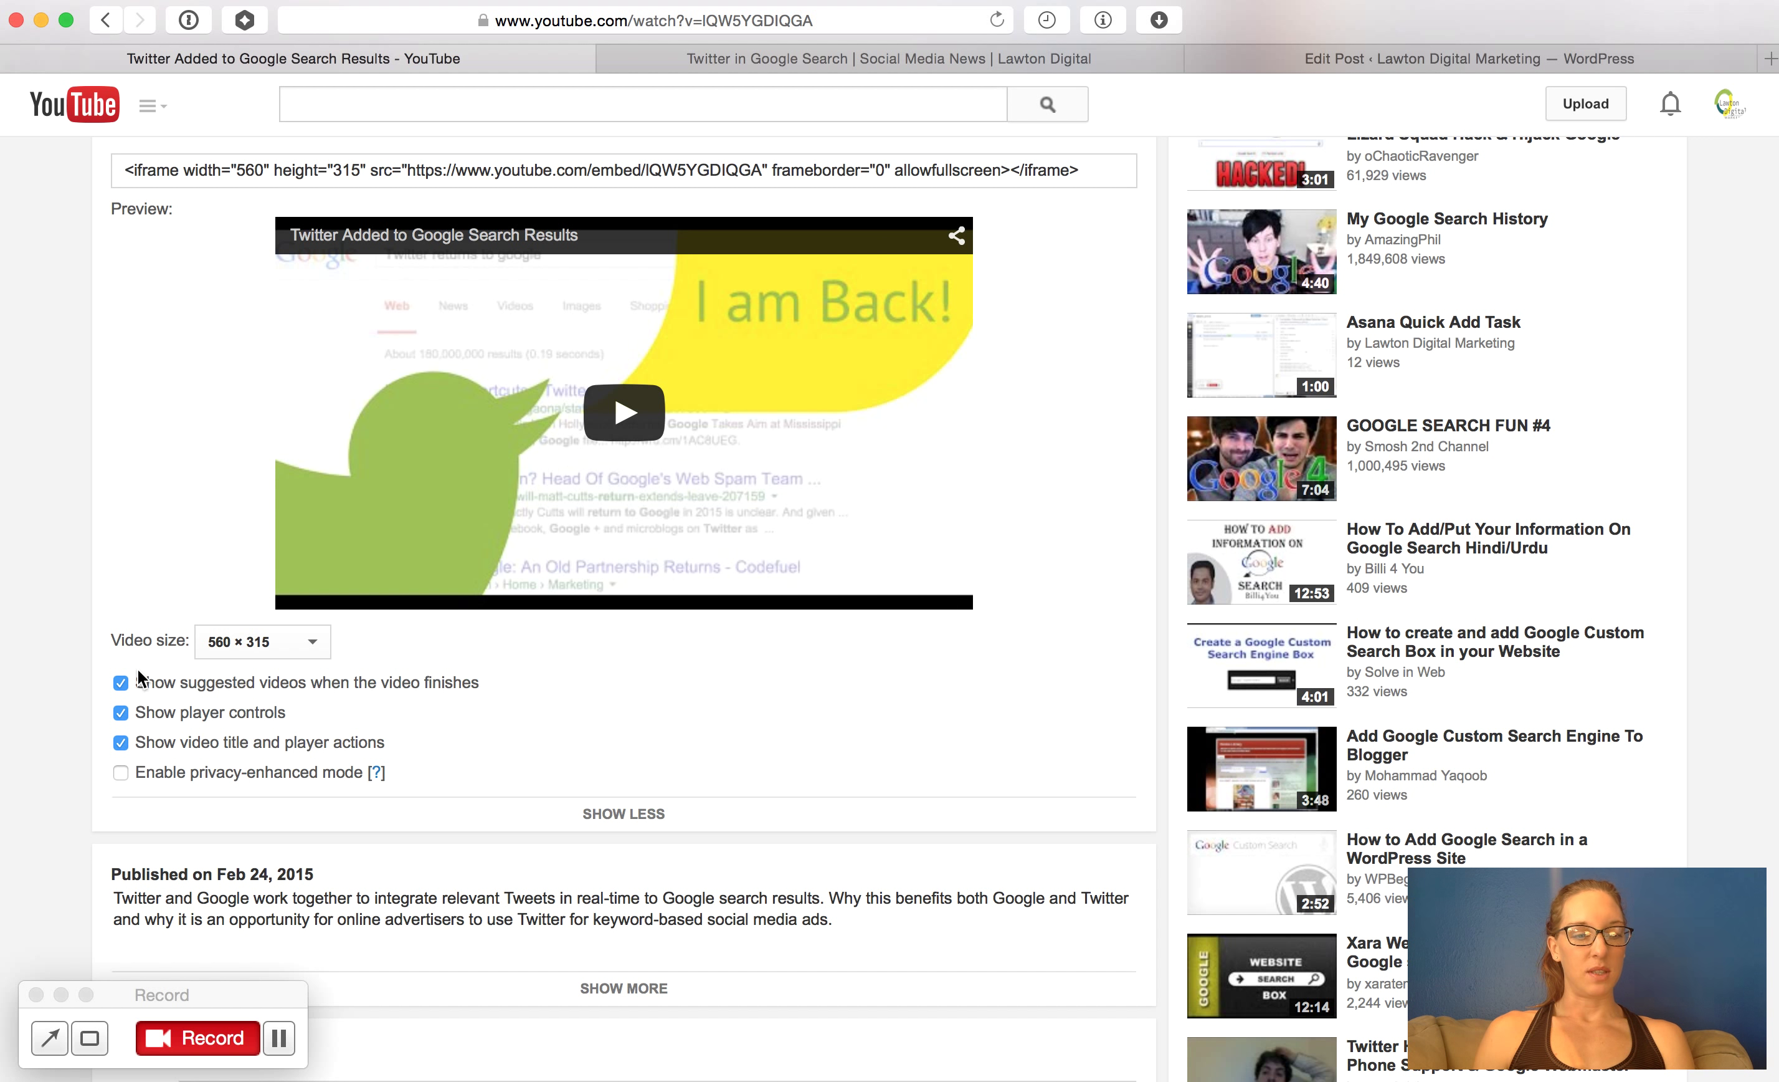
pyautogui.moveTo(303, 706)
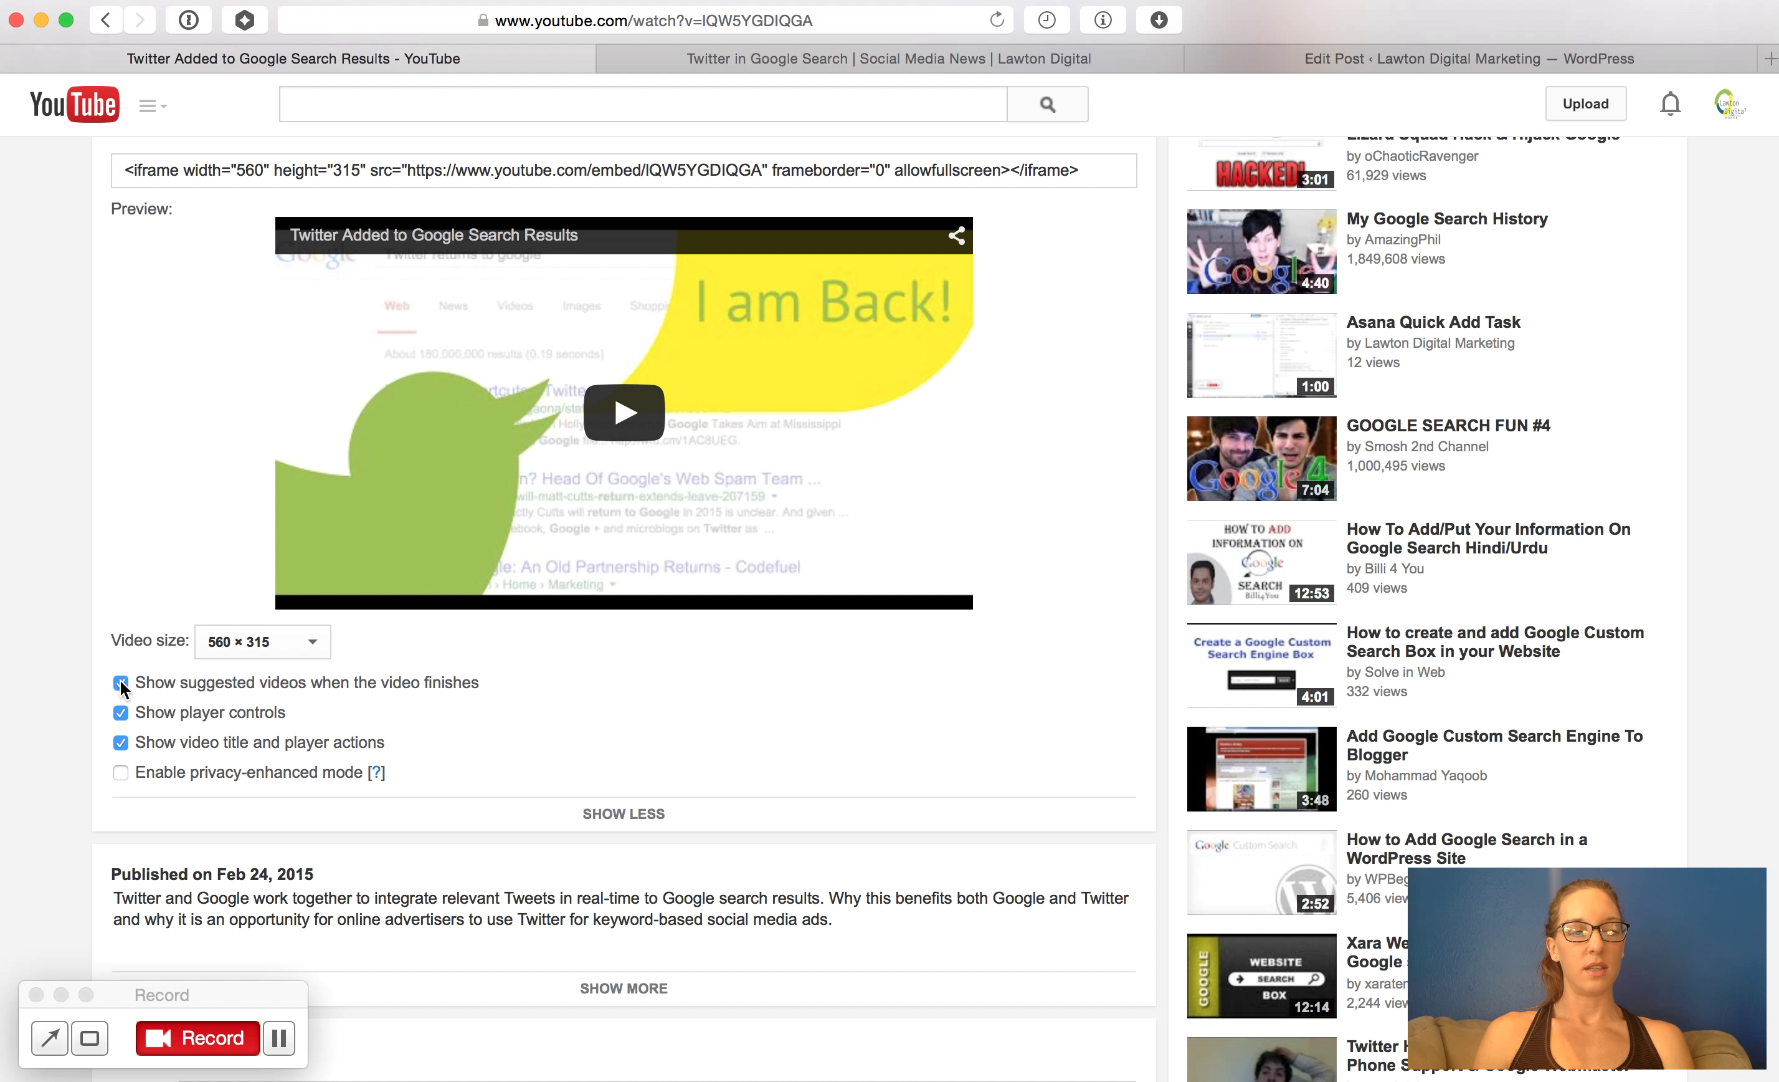
pyautogui.click(121, 681)
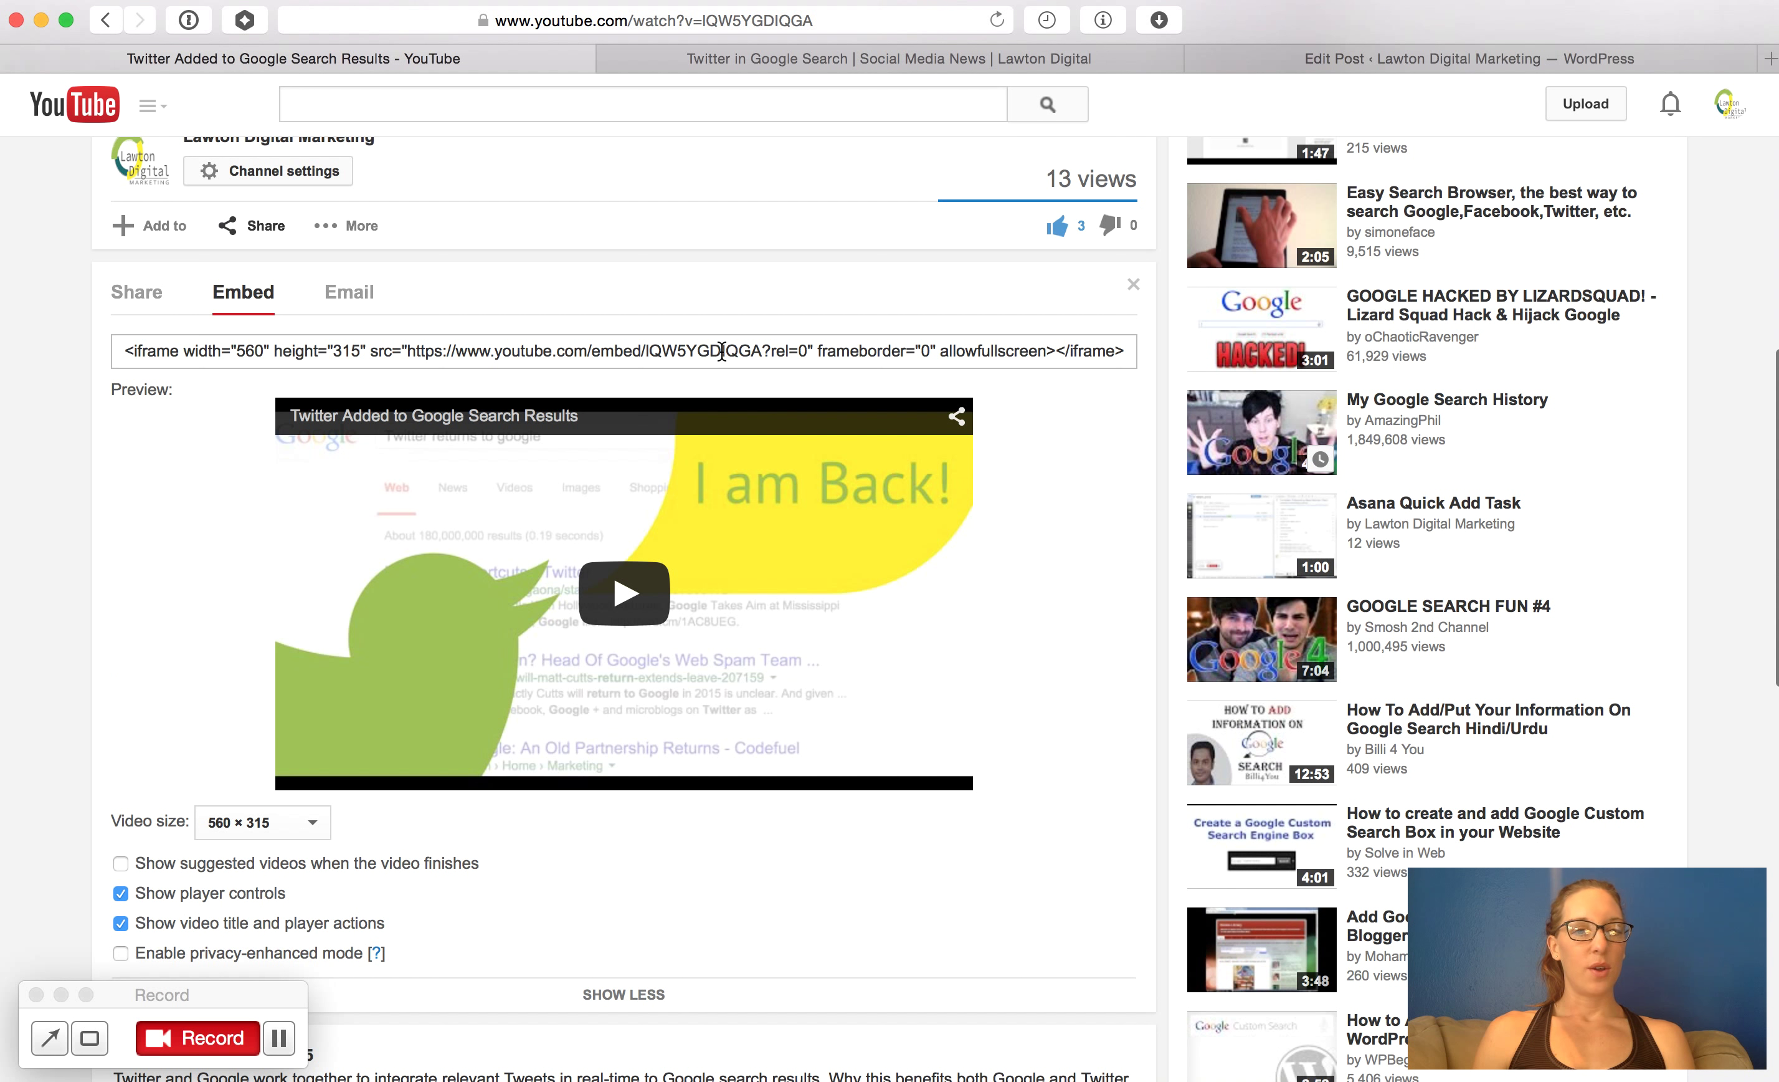
pyautogui.click(623, 350)
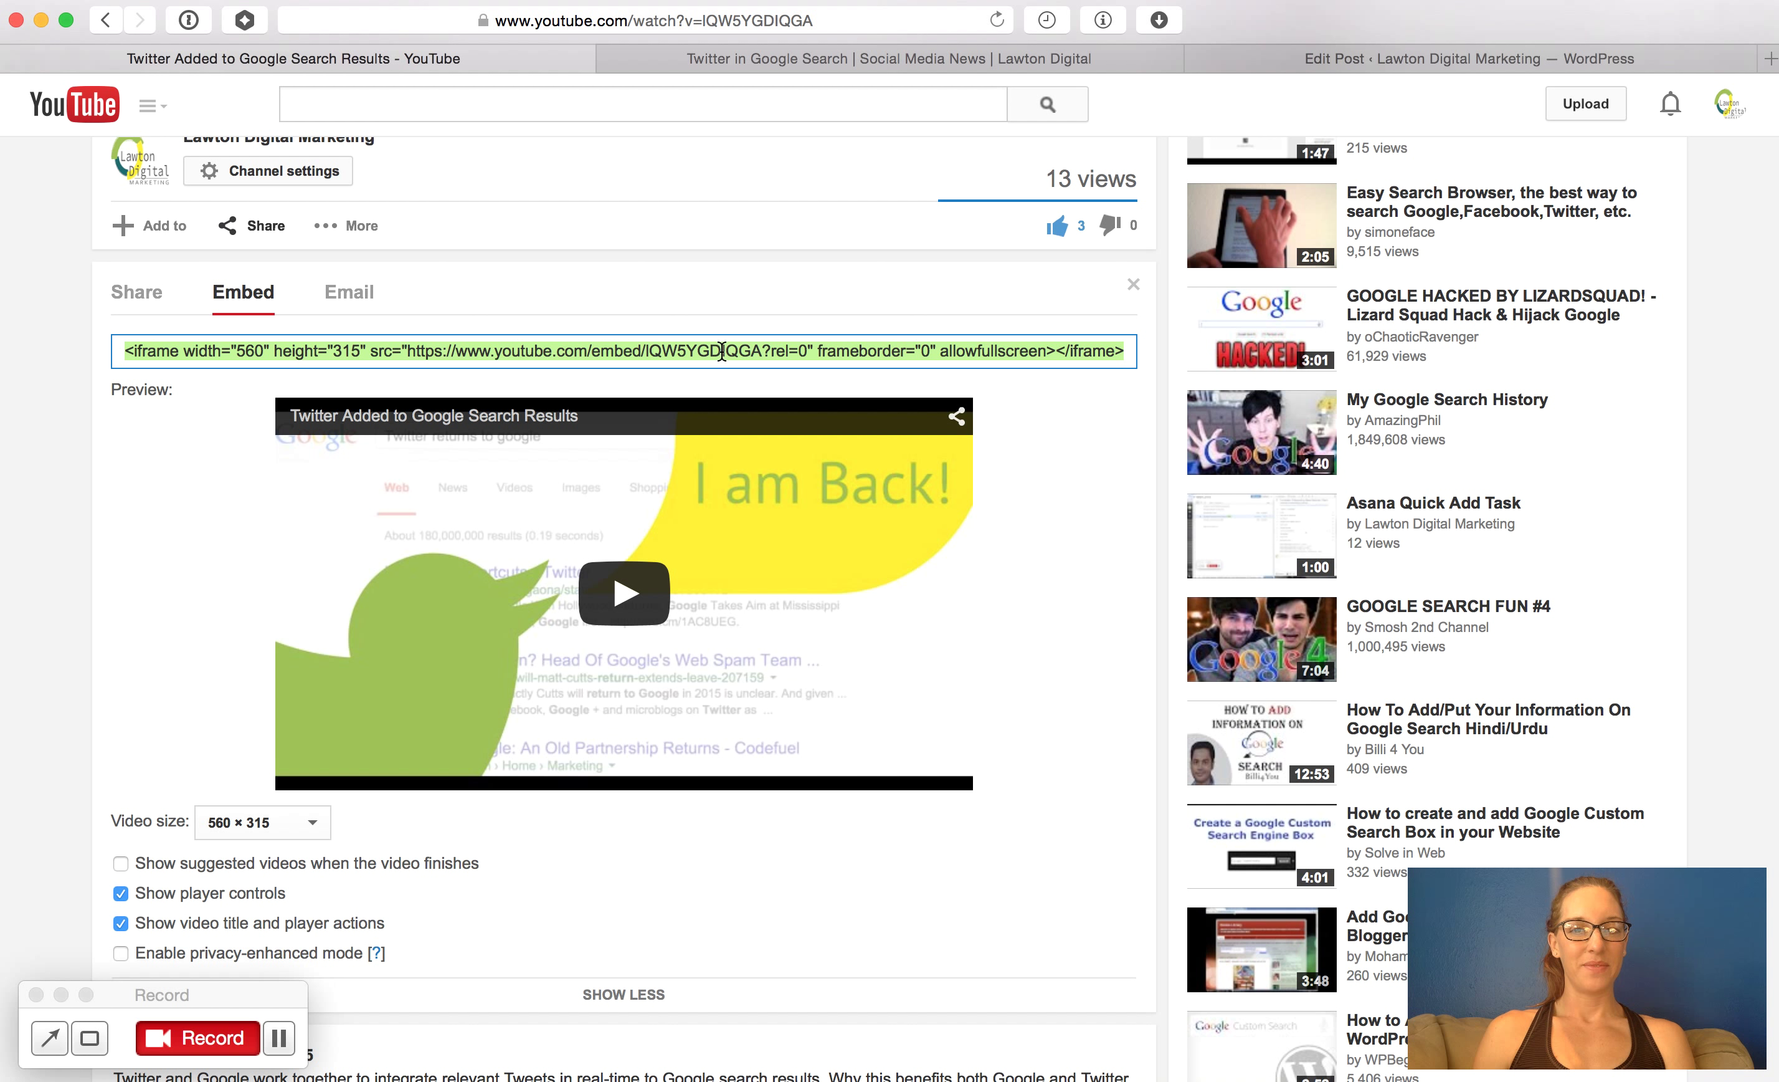
pyautogui.moveTo(854, 209)
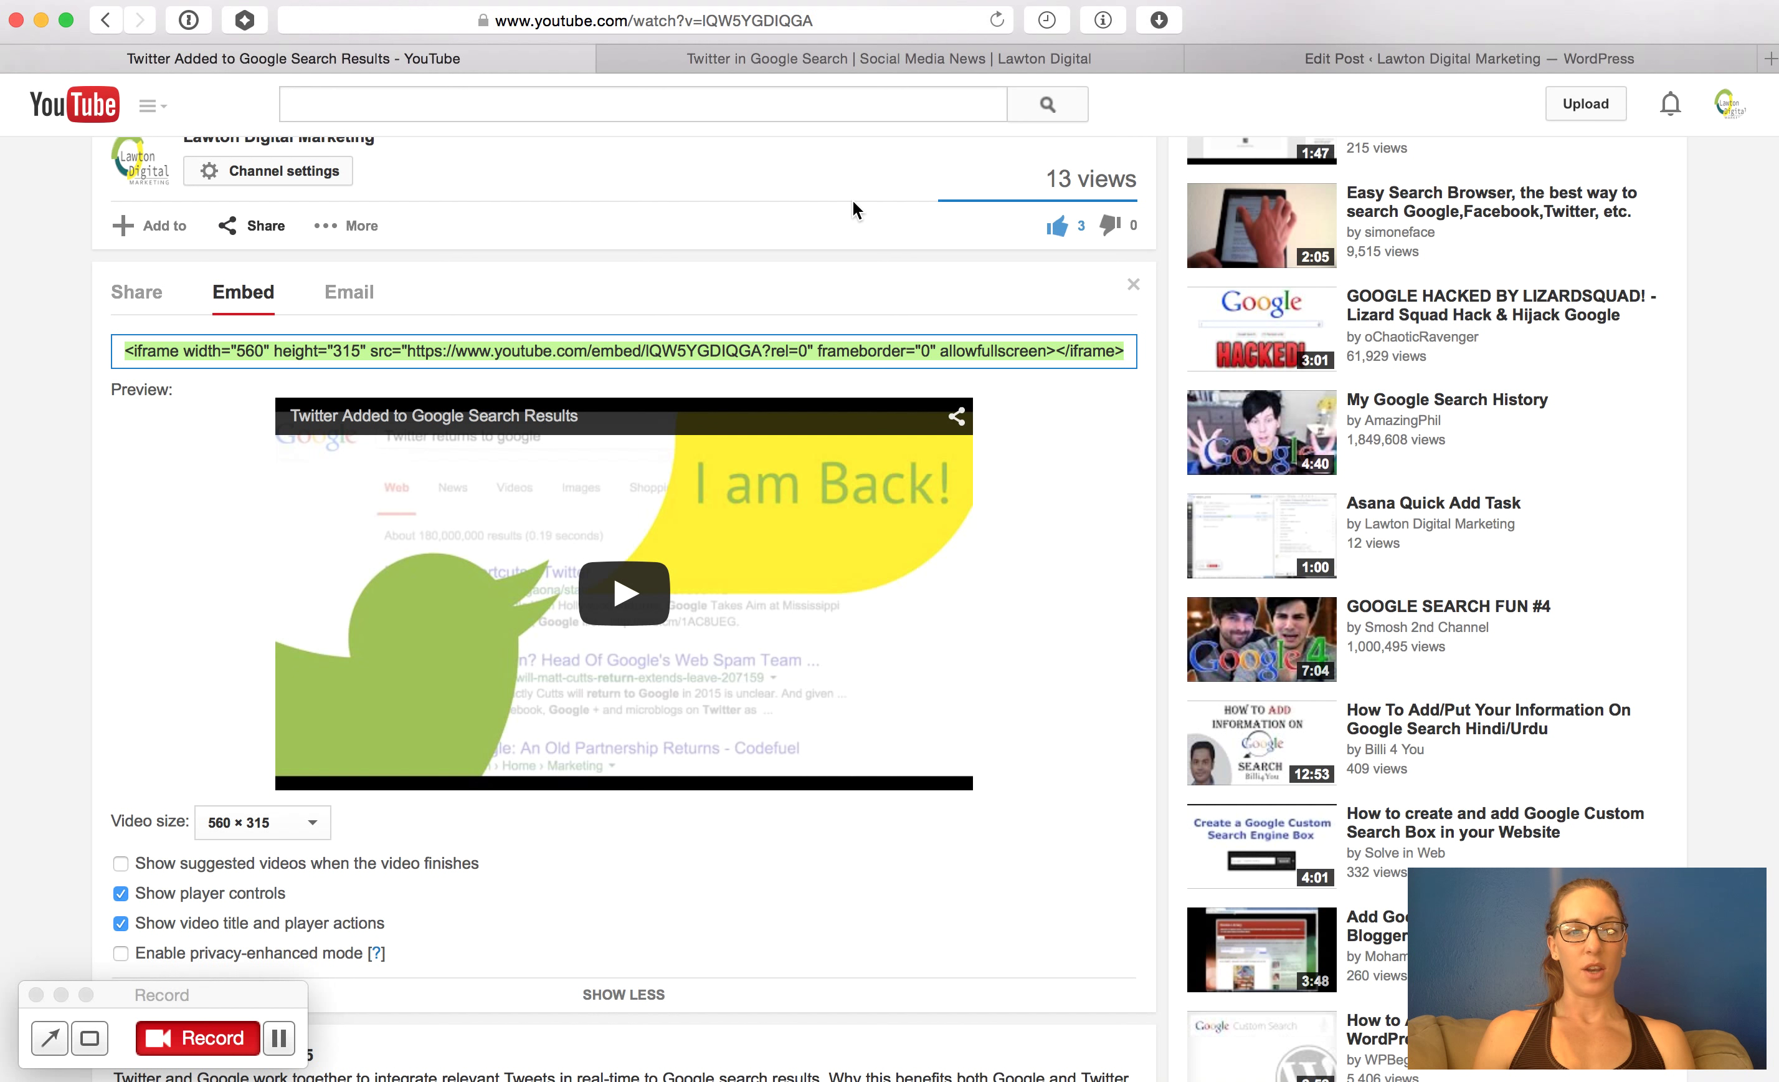
pyautogui.click(845, 57)
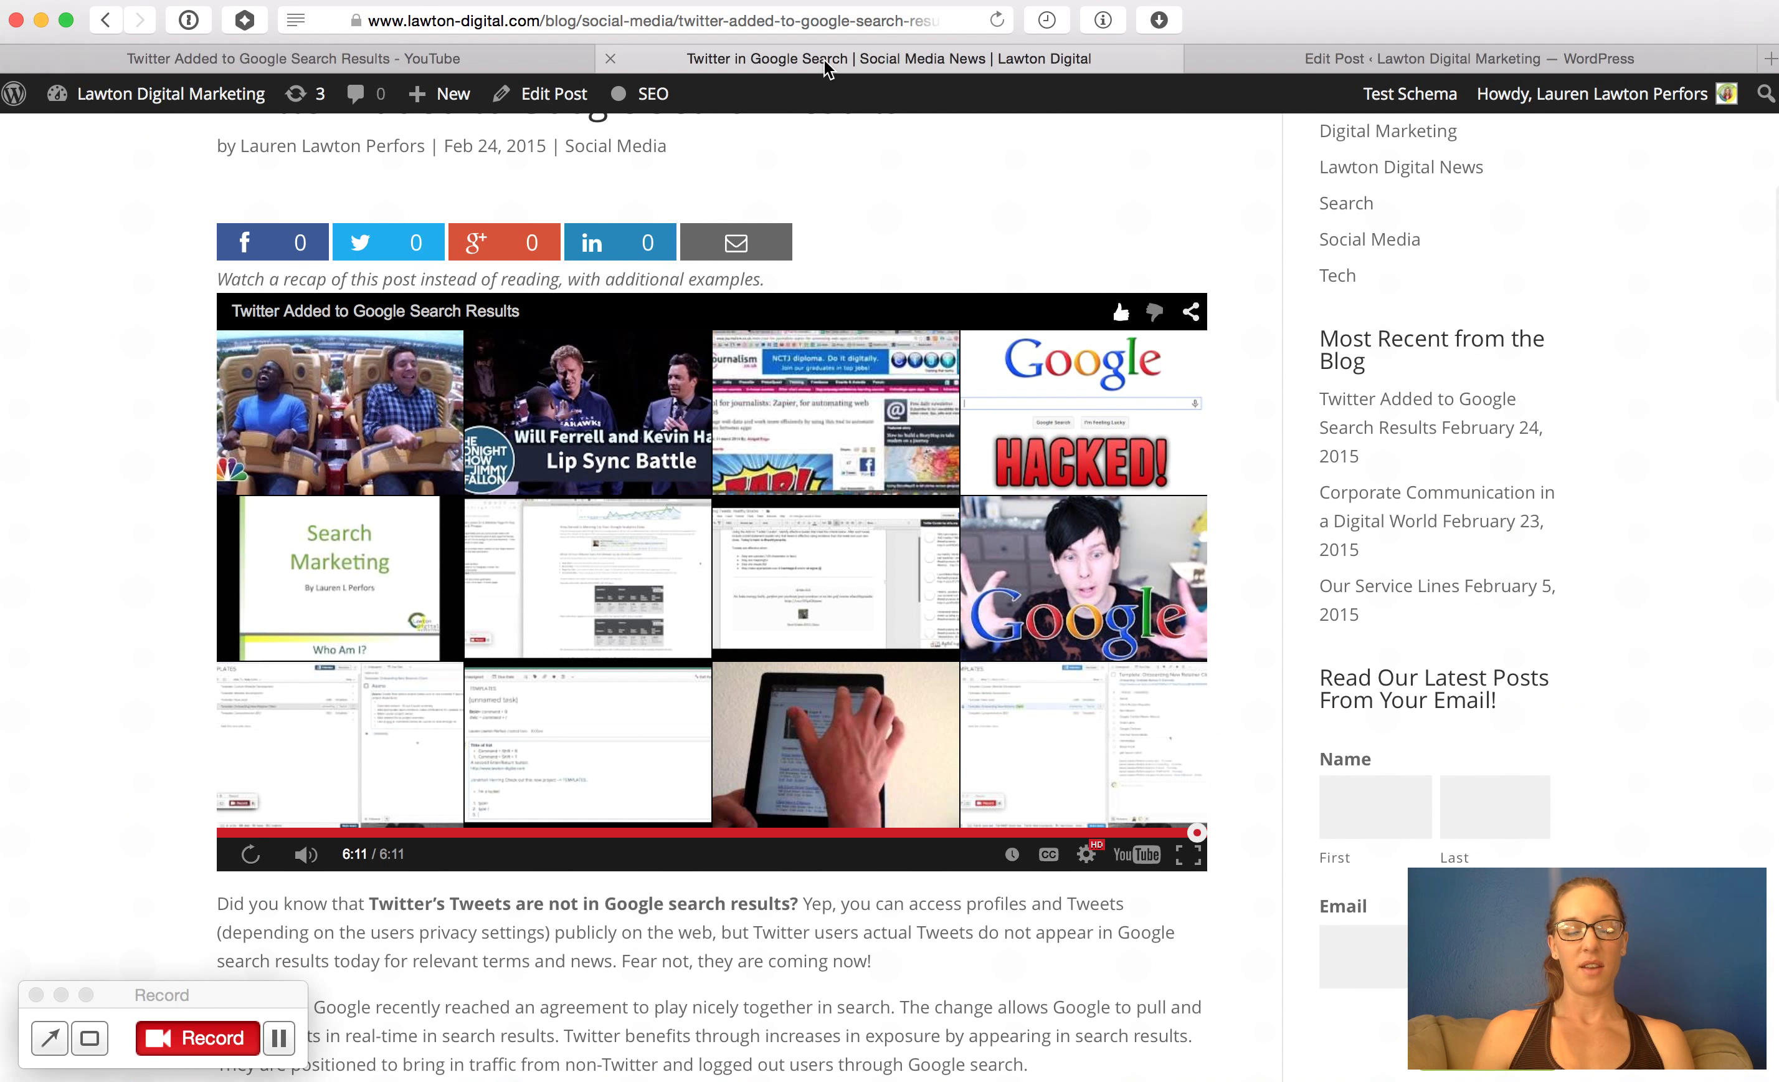
pyautogui.moveTo(1239, 375)
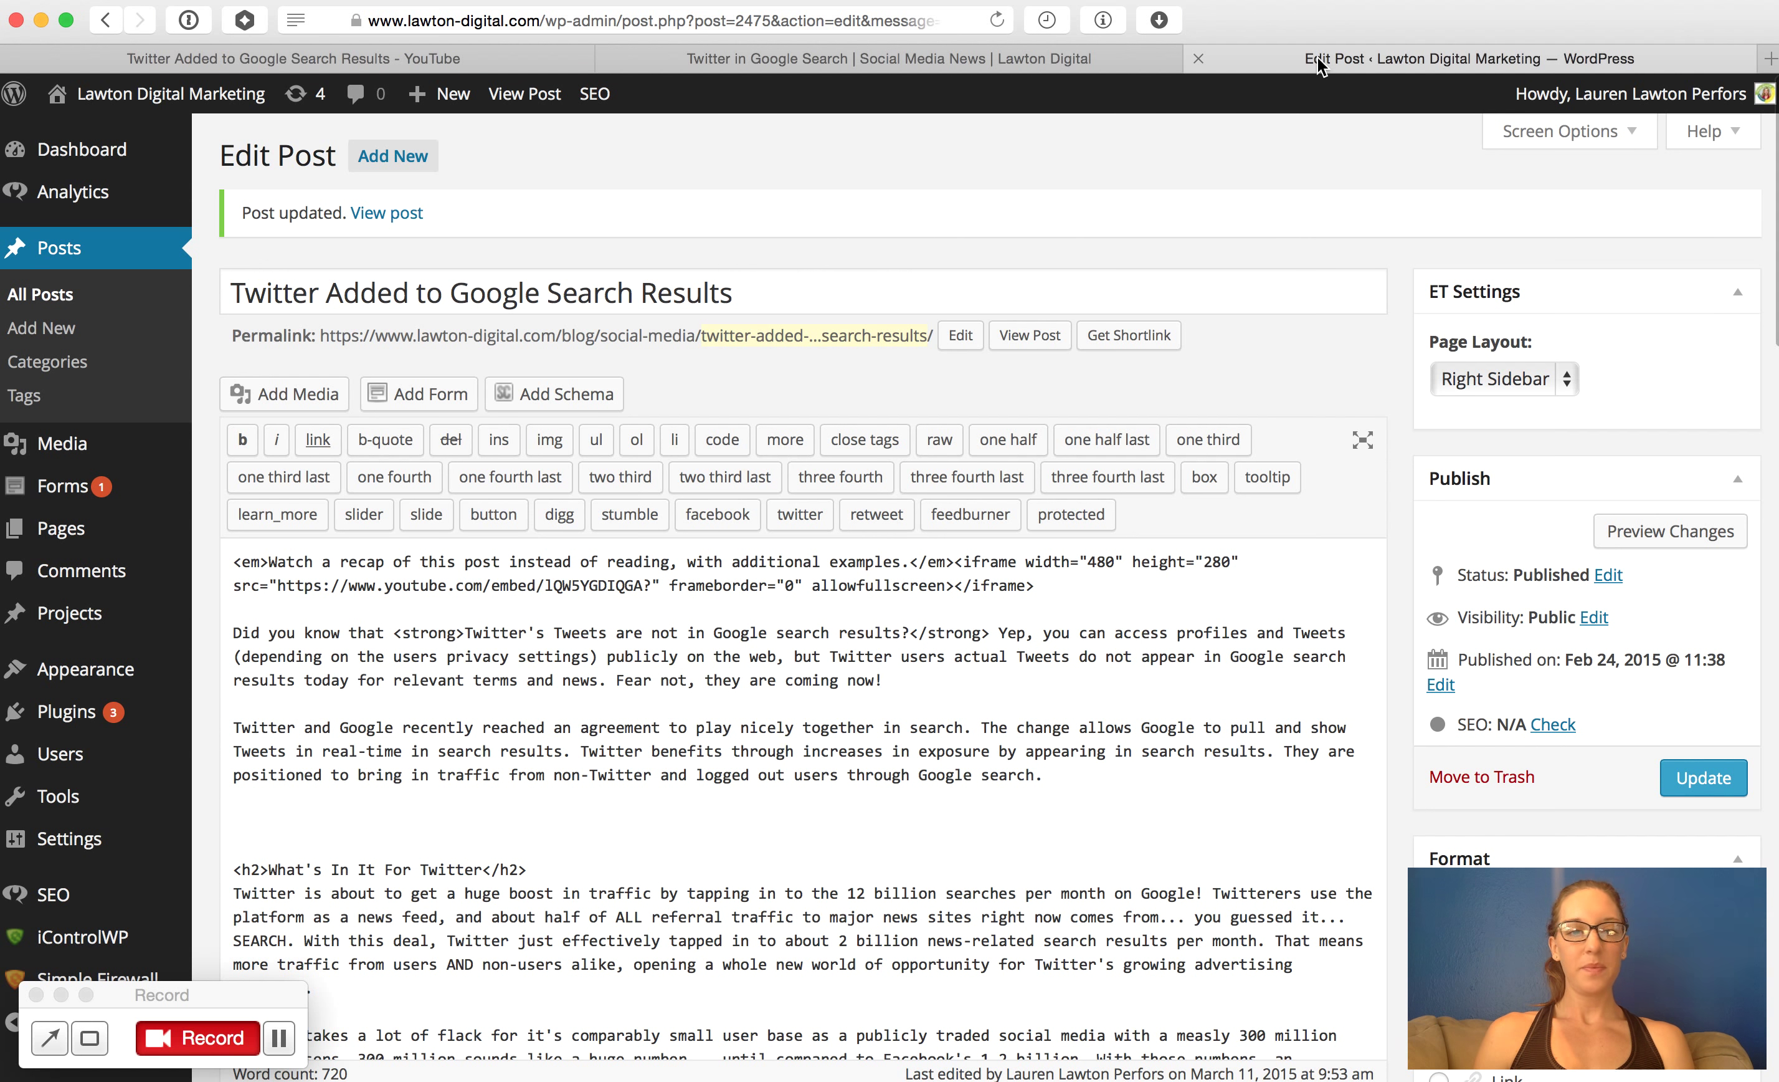
# Step: Append rel=0 after the '?' in the iframe src URL of the post's embed code
pyautogui.scroll(-3)
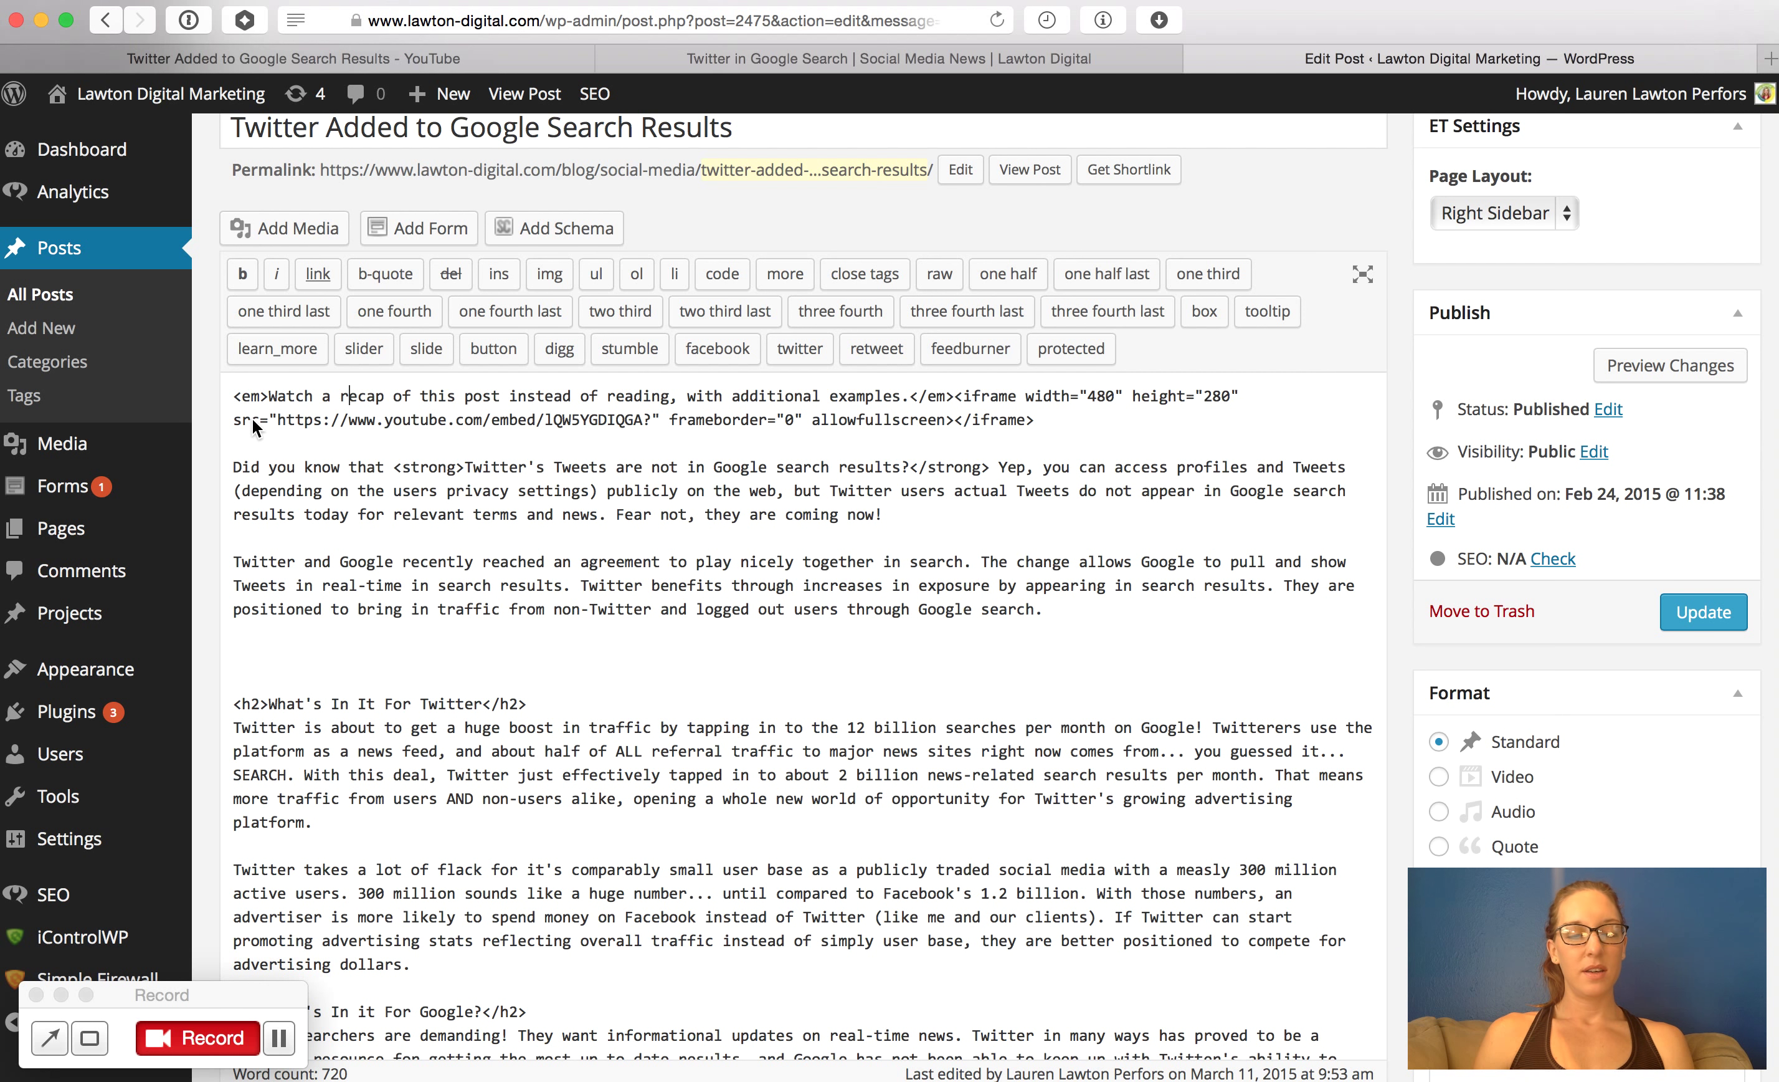
pyautogui.moveTo(259, 397); pyautogui.dragTo(668, 420)
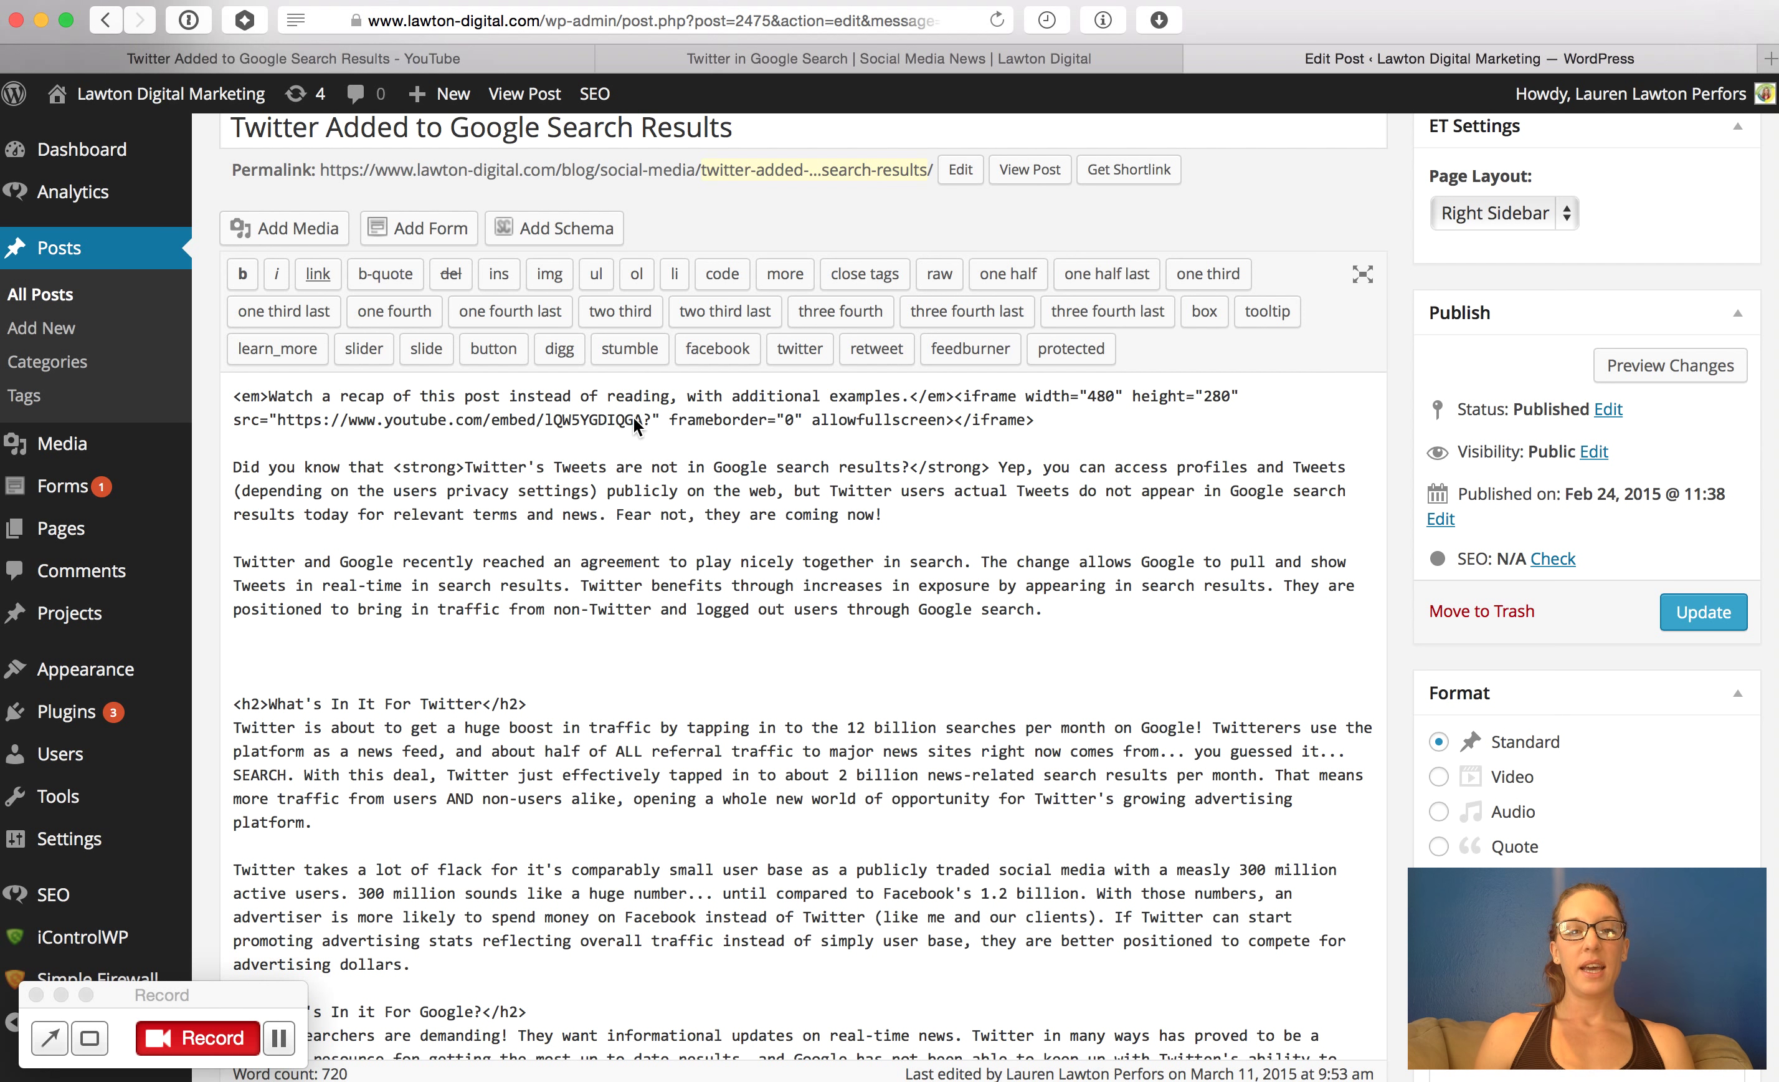
pyautogui.moveTo(651, 430)
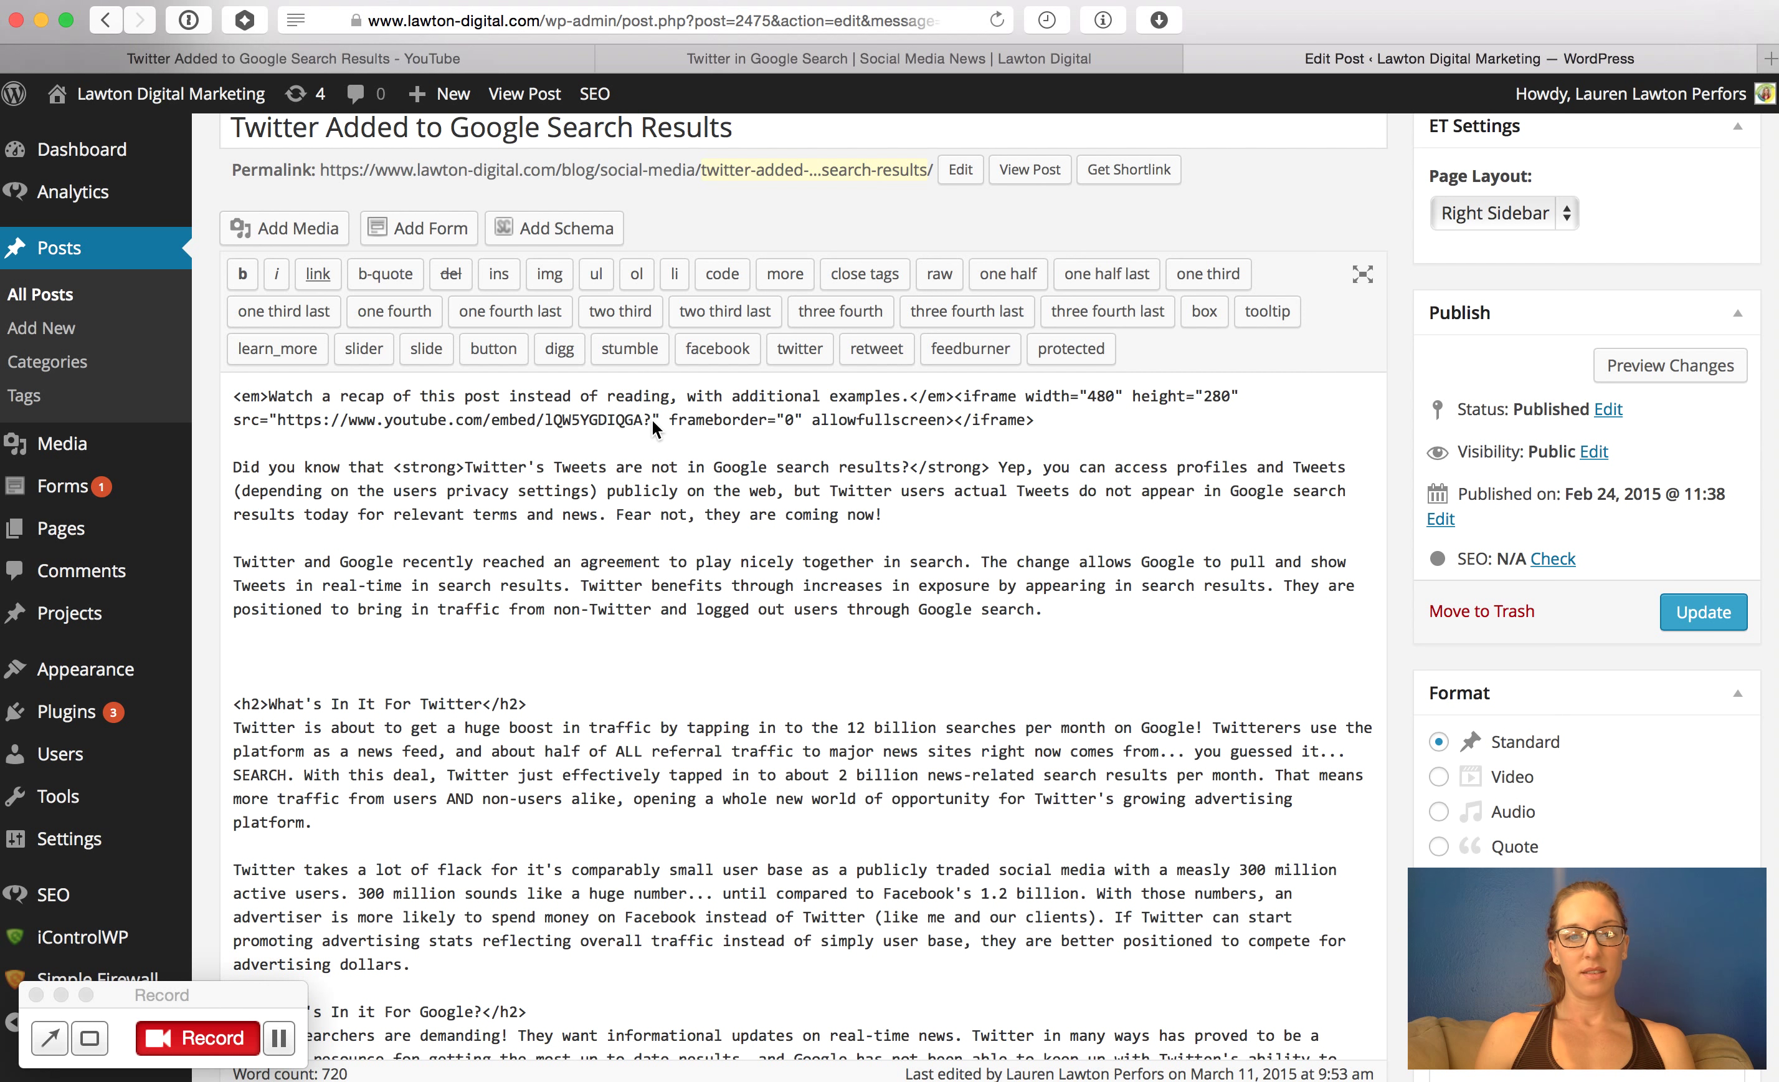
pyautogui.moveTo(665, 446)
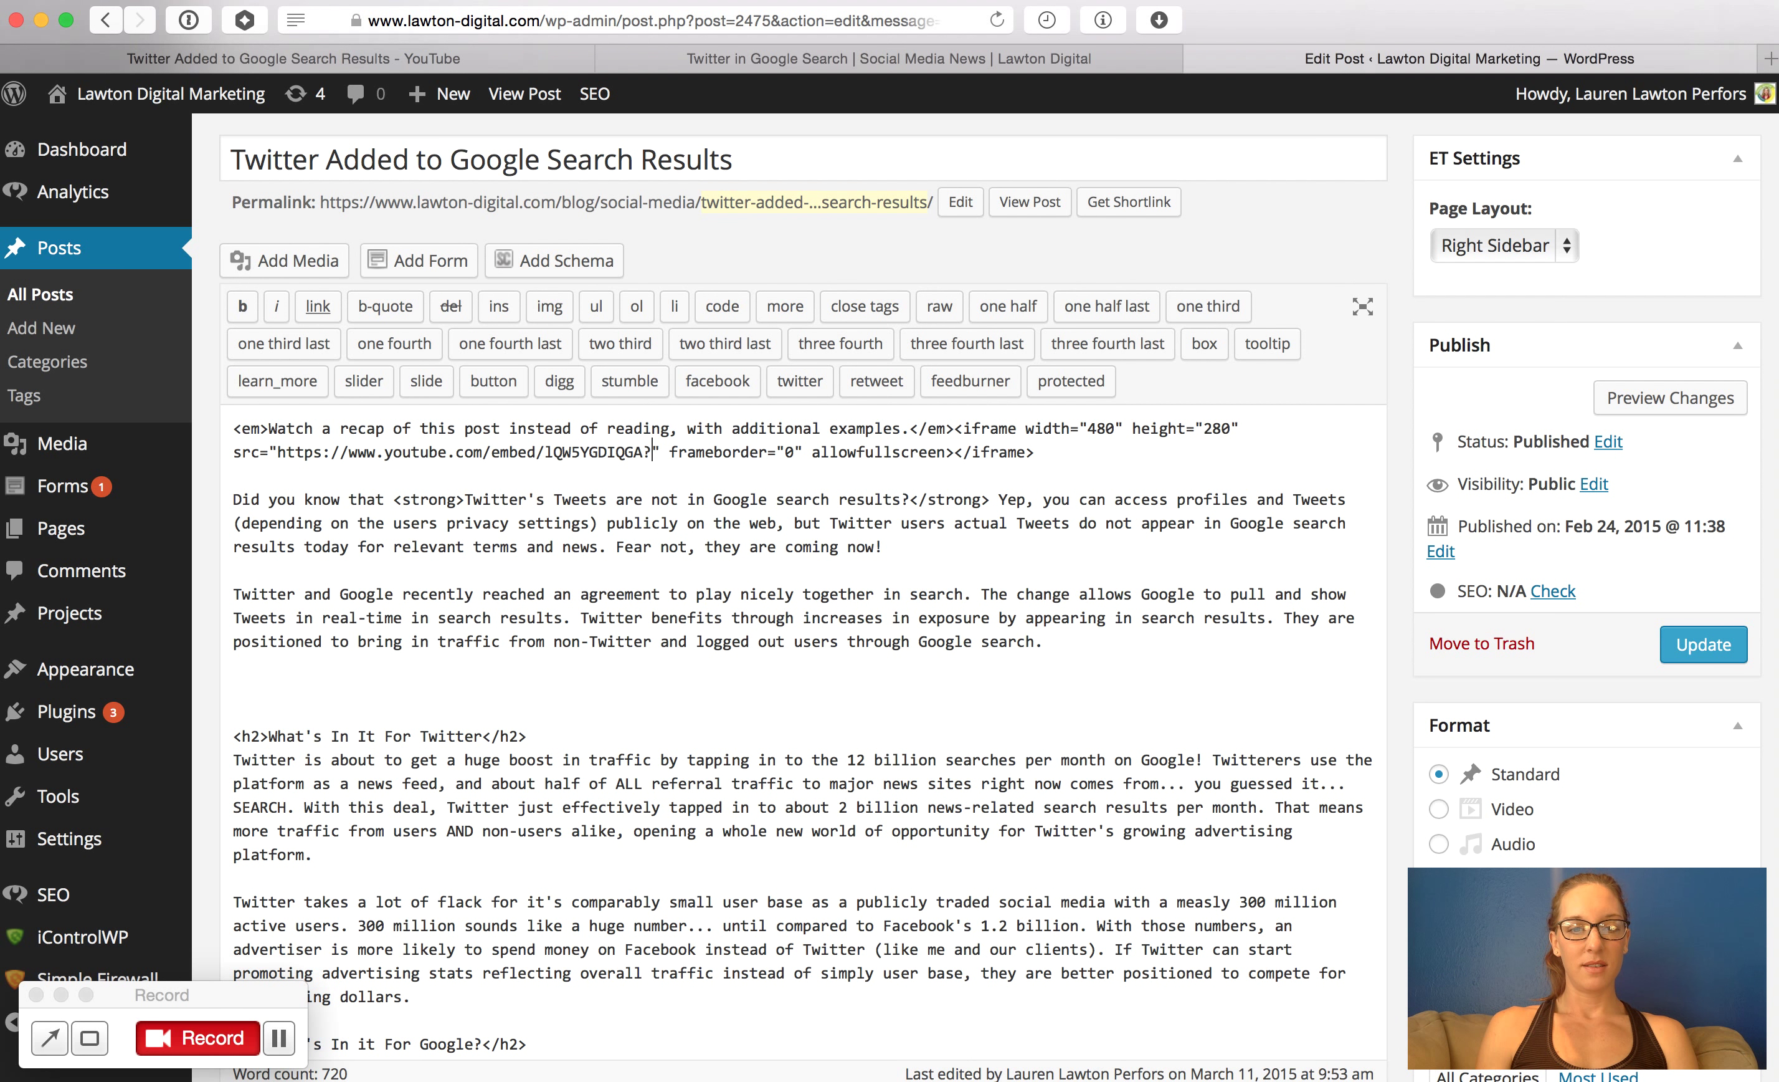
pyautogui.write('rel=0')
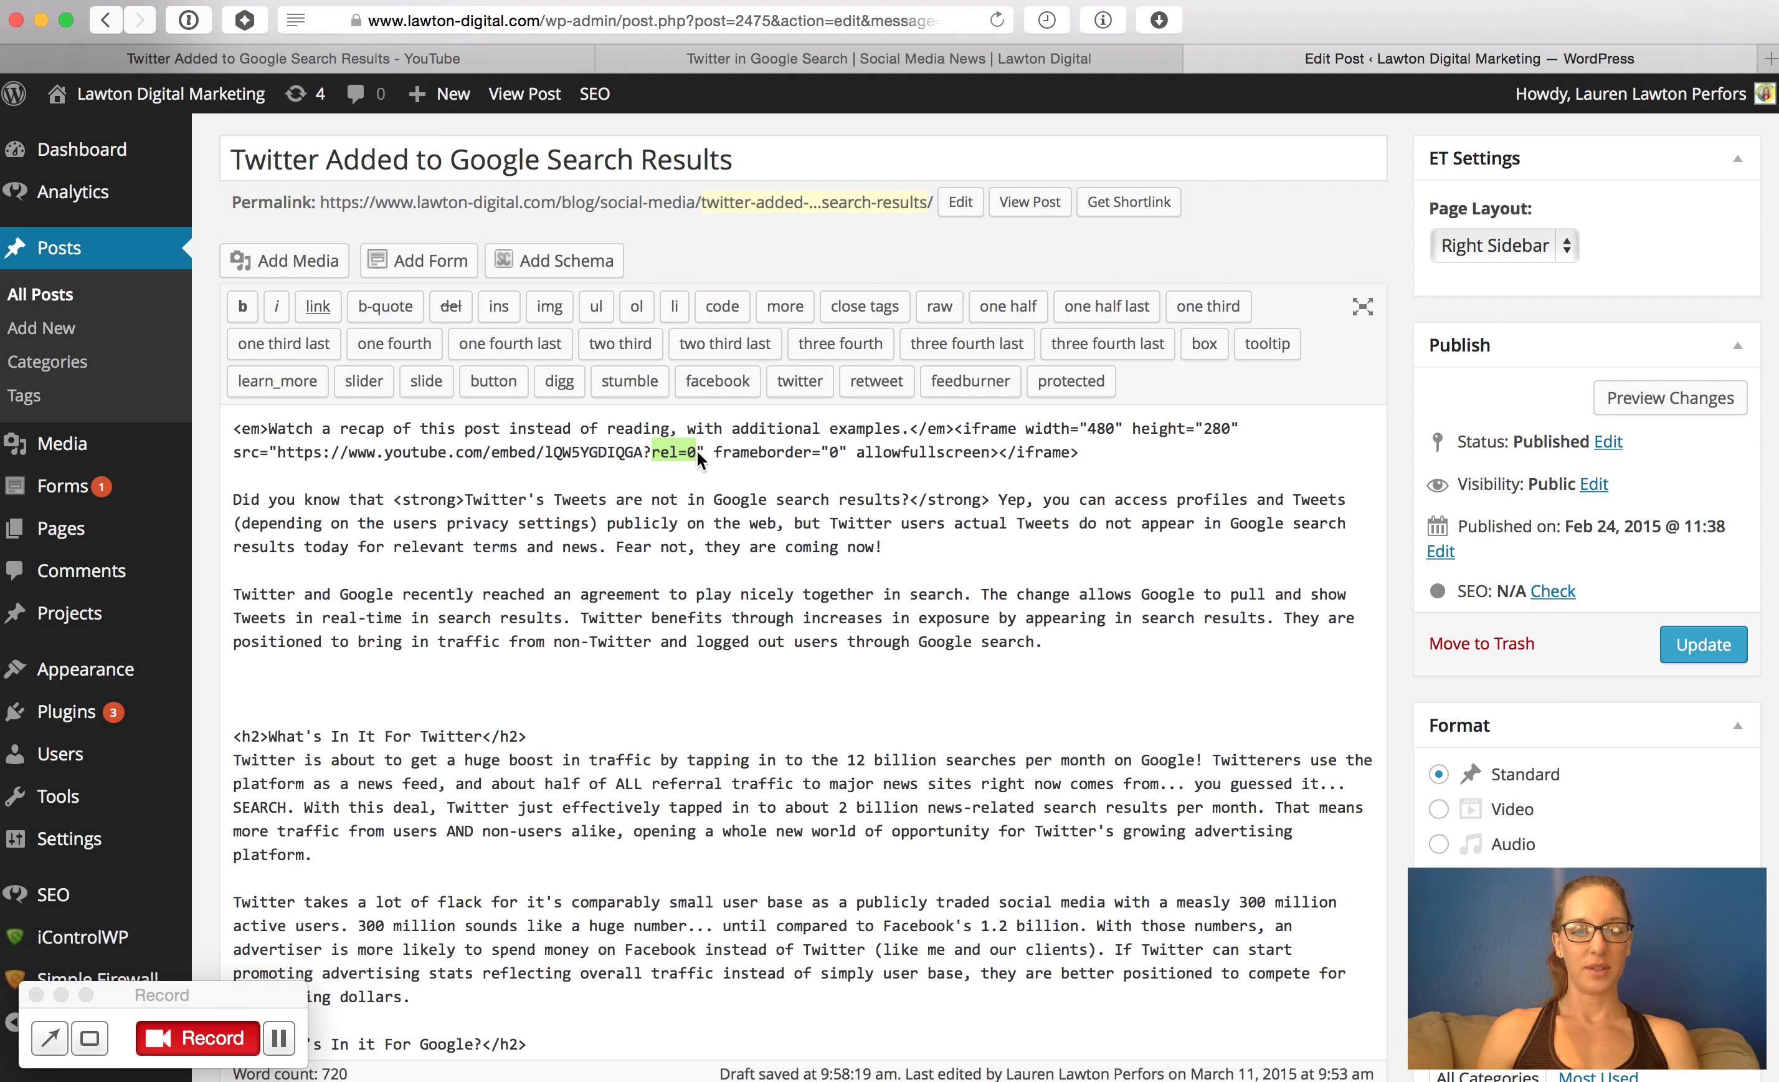
# Step: Update the post and view the live Lawton Digital blog post with the refreshed video
pyautogui.click(1703, 644)
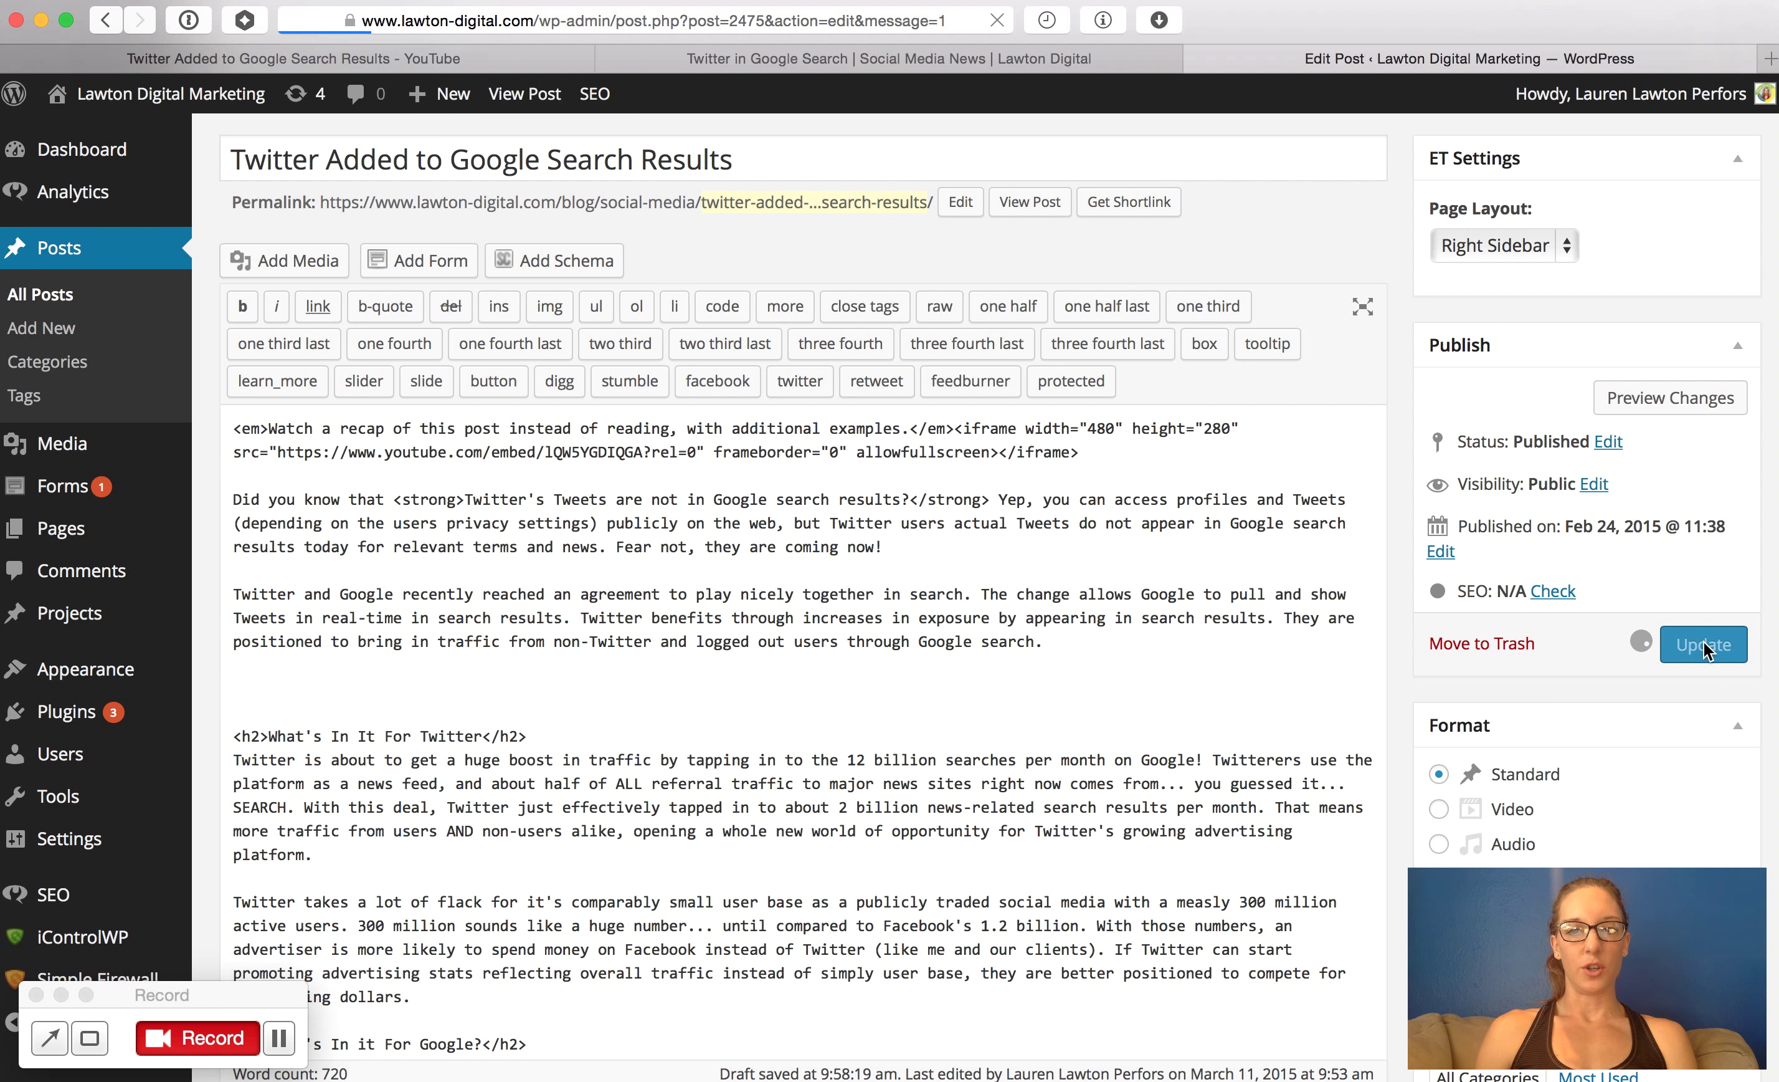
pyautogui.click(1702, 643)
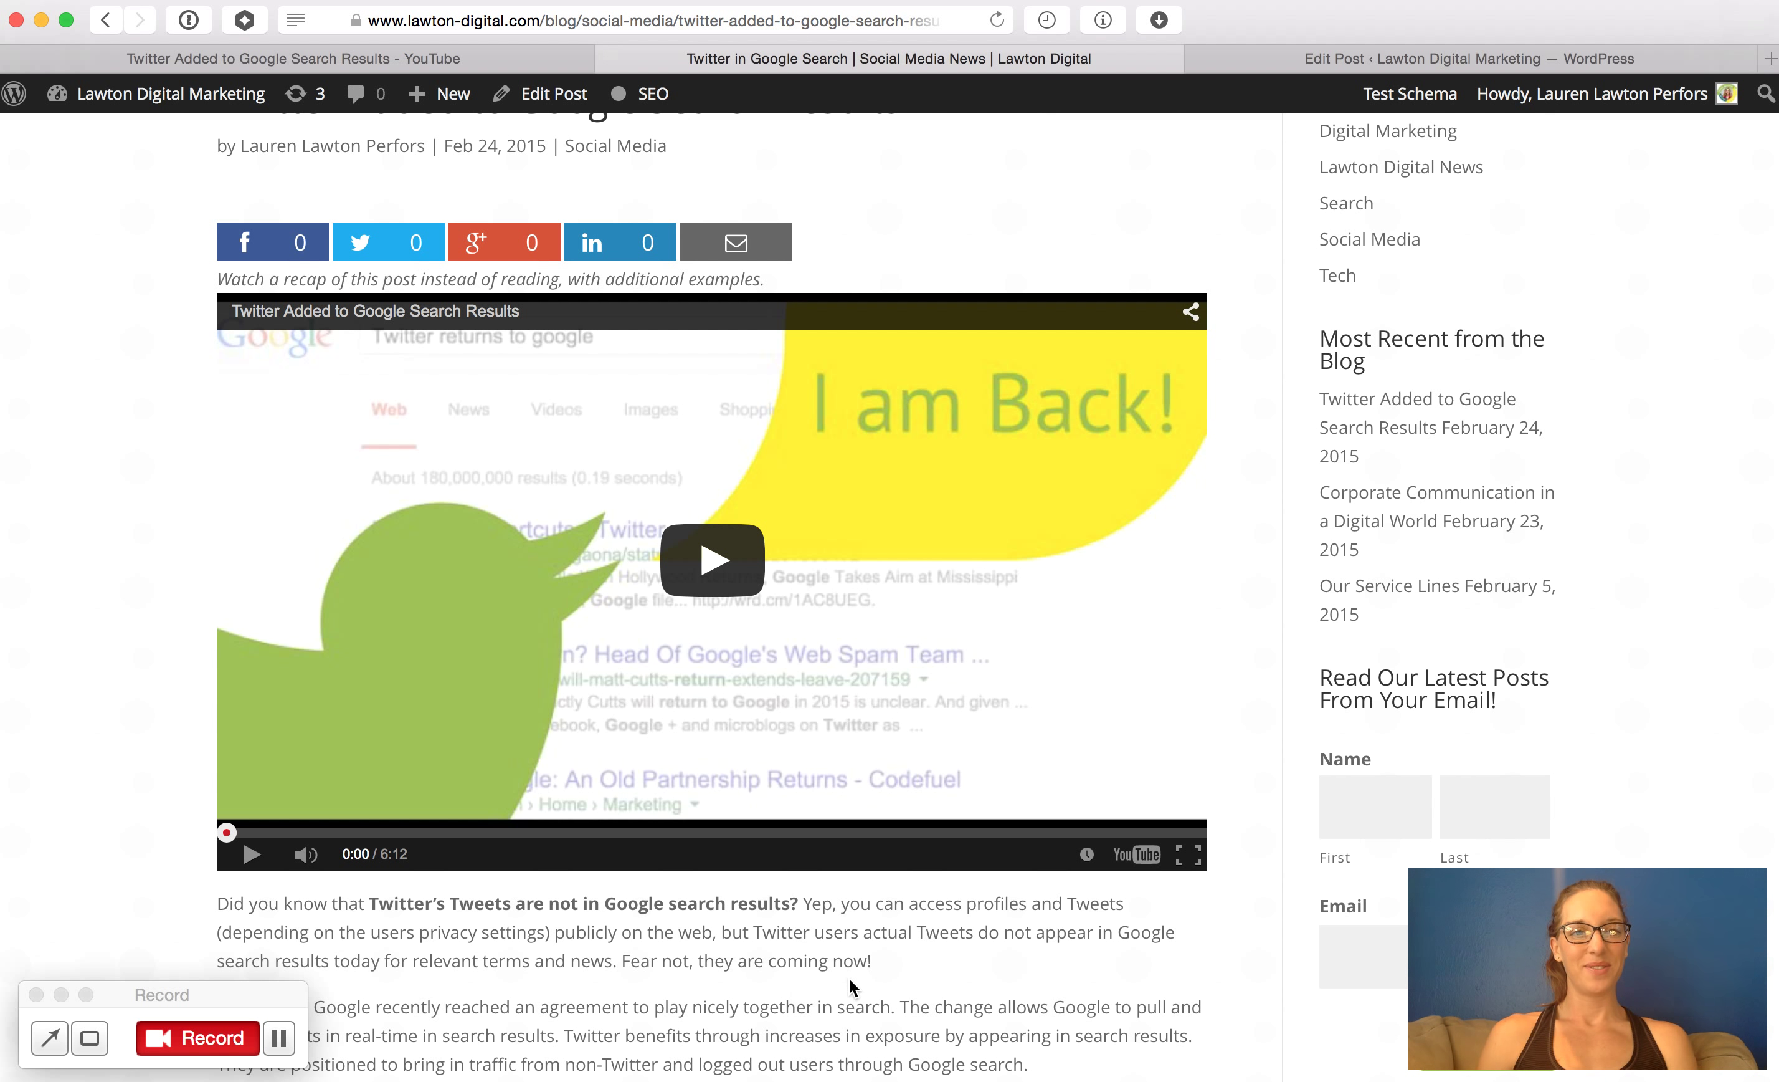
pyautogui.moveTo(669, 986)
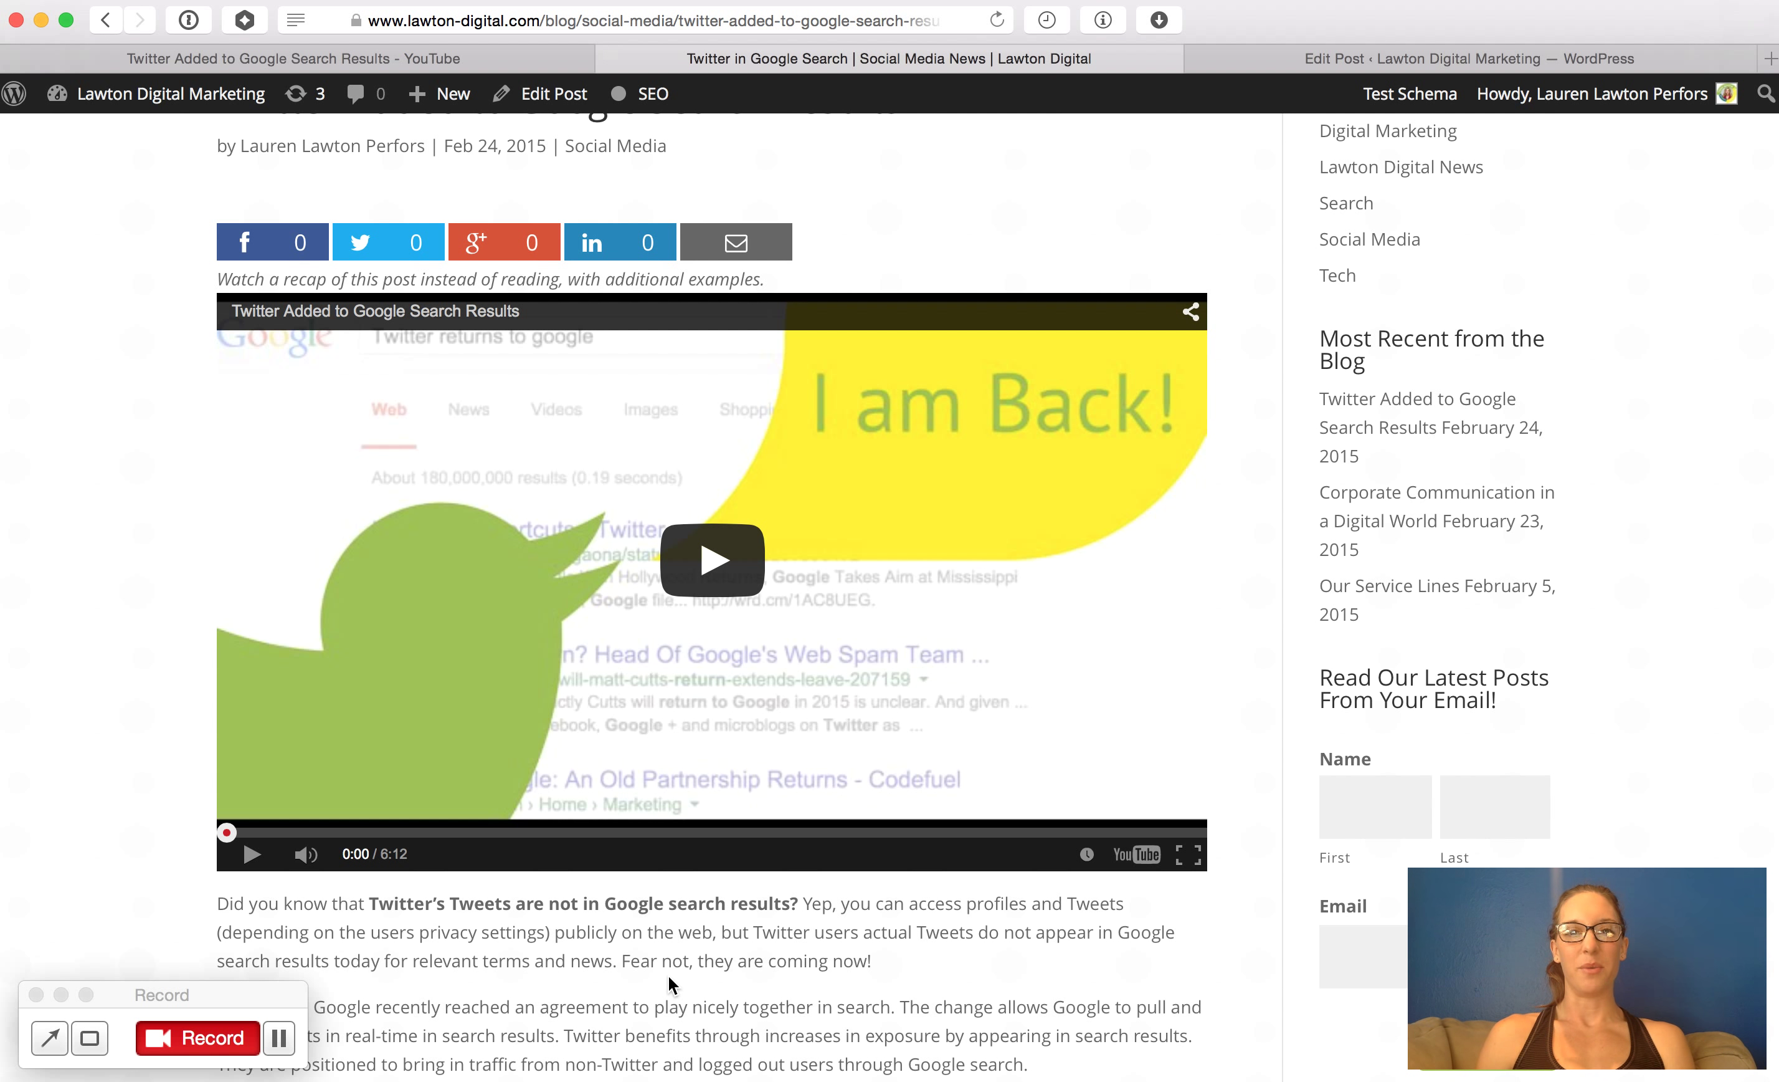